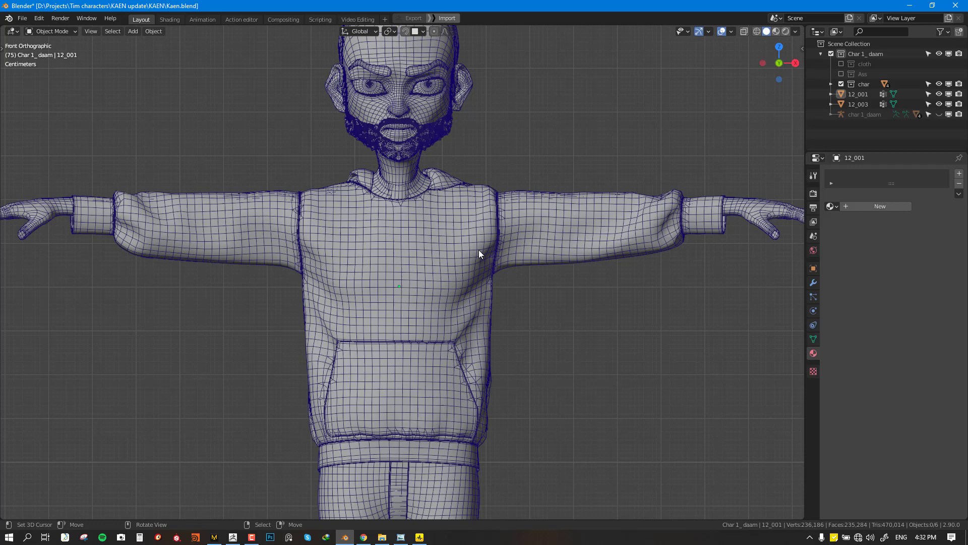
- Orbit the T-posed character to inspect the hoodie from the front and at an angle
left_click_drag(480, 254, 396, 295)
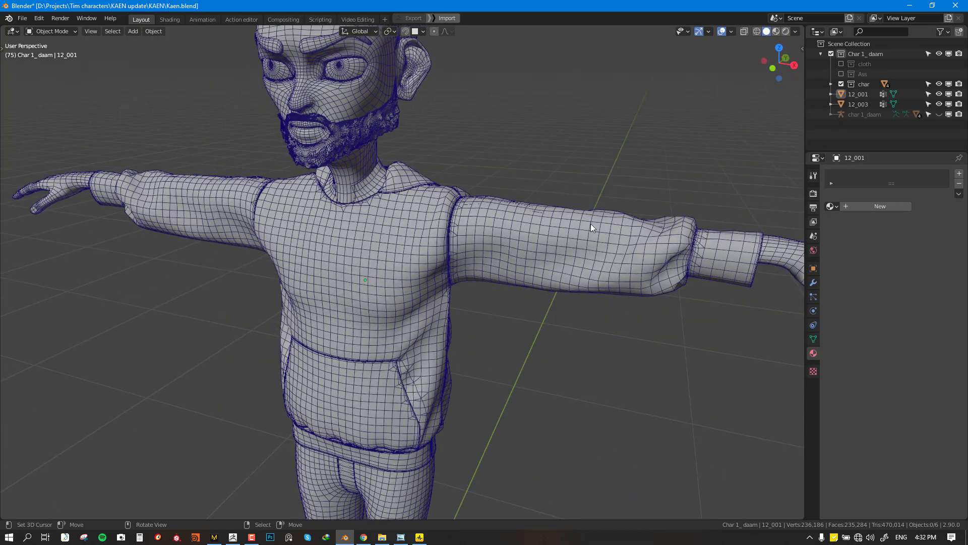
key("KP_1")
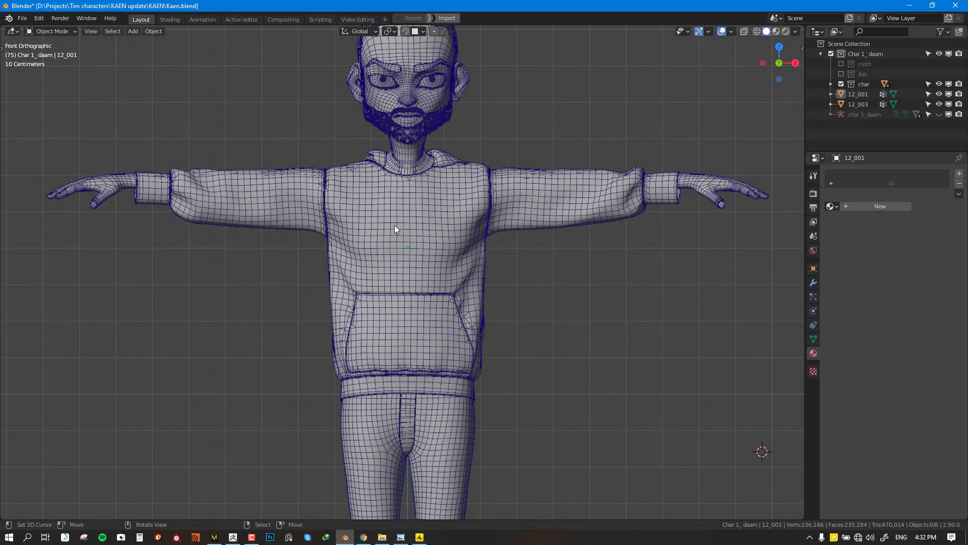
mouse_move(345, 209)
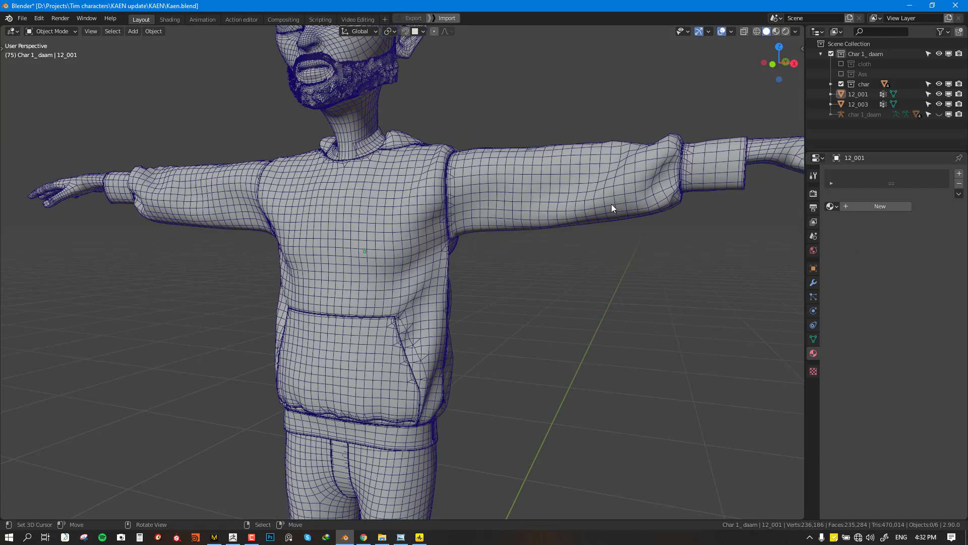
left_click_drag(611, 208, 448, 221)
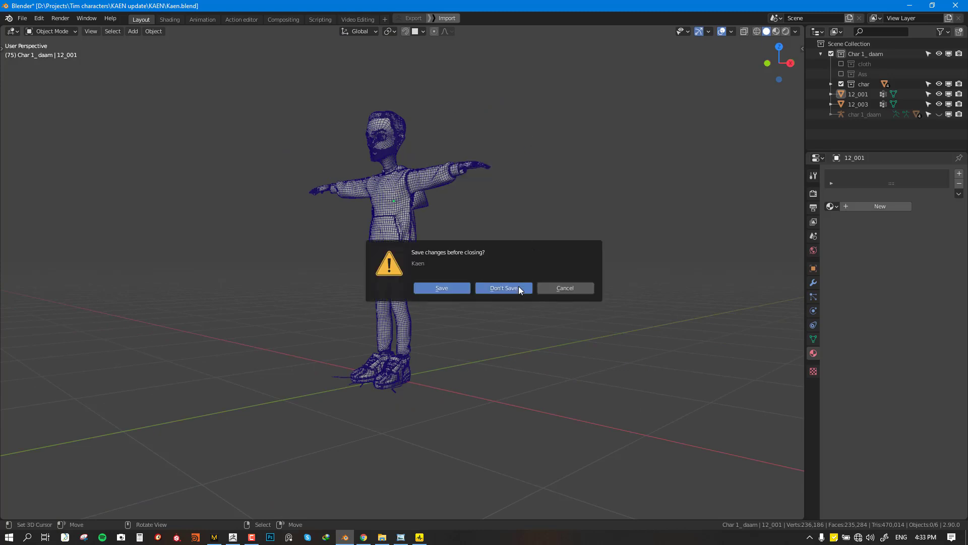
- Discard the Blender scene, then toggle Remesh off and back on for the hoodie panels
left_click(505, 288)
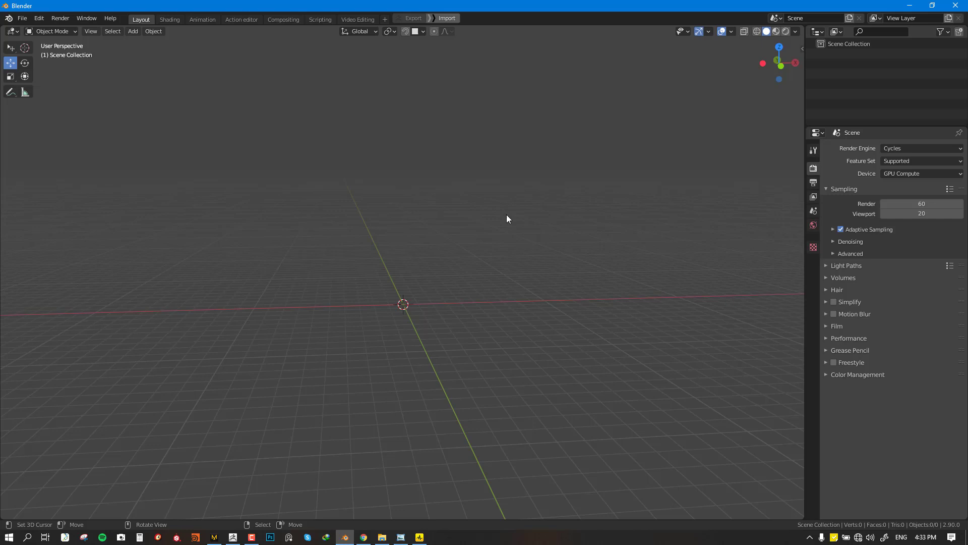
mouse_move(233, 498)
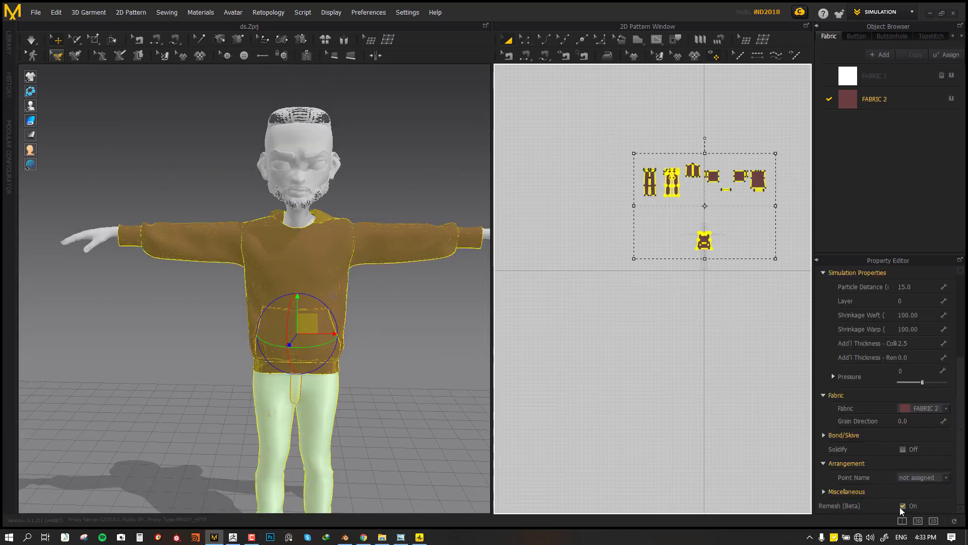
left_click(903, 506)
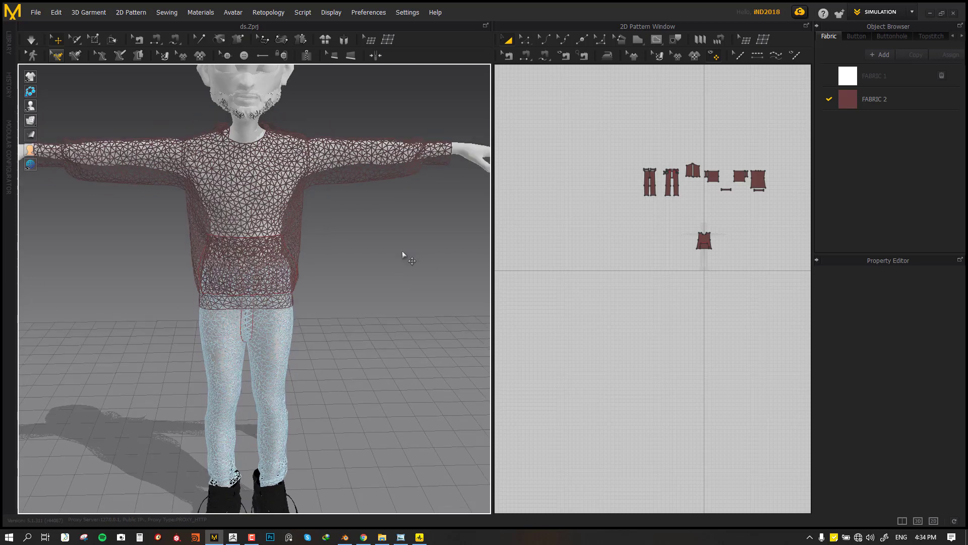
mouse_move(419, 258)
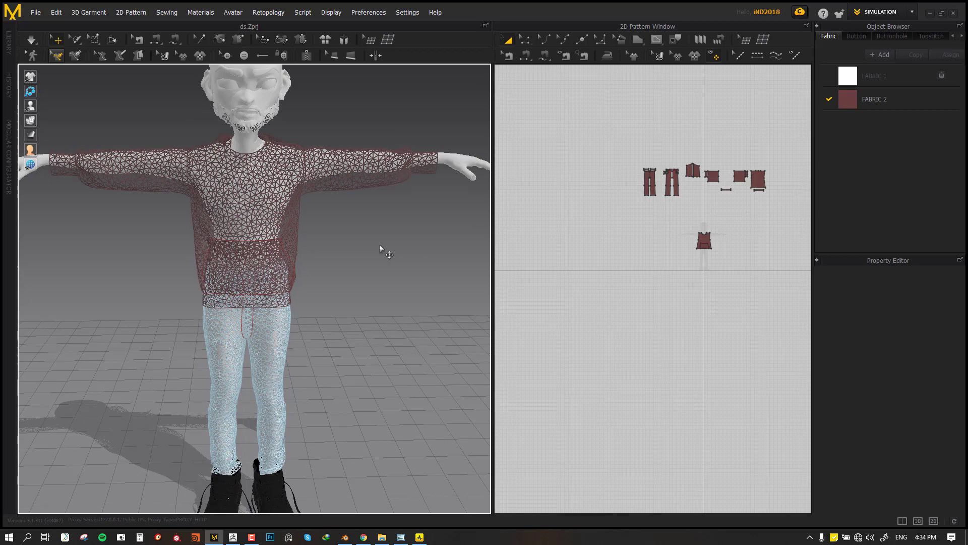
mouse_move(321, 147)
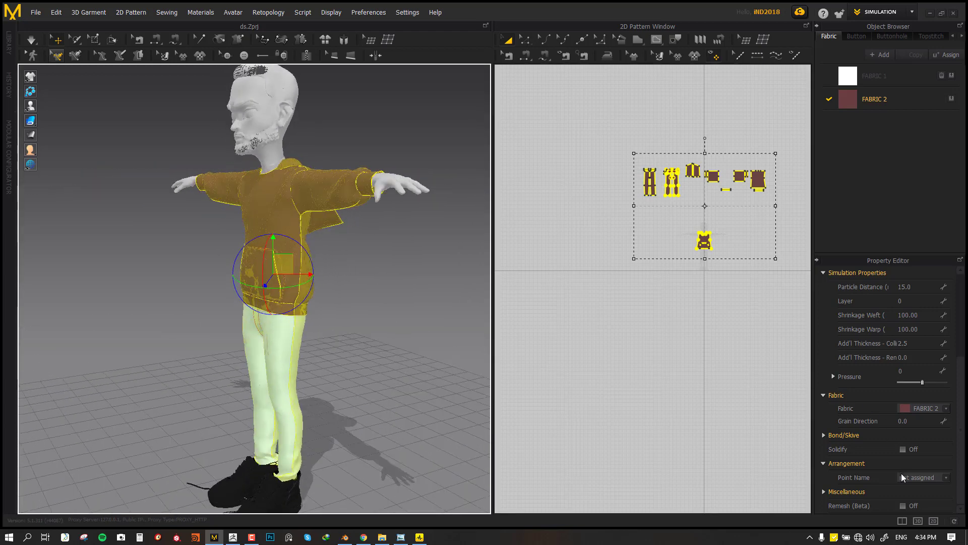
mouse_move(912, 518)
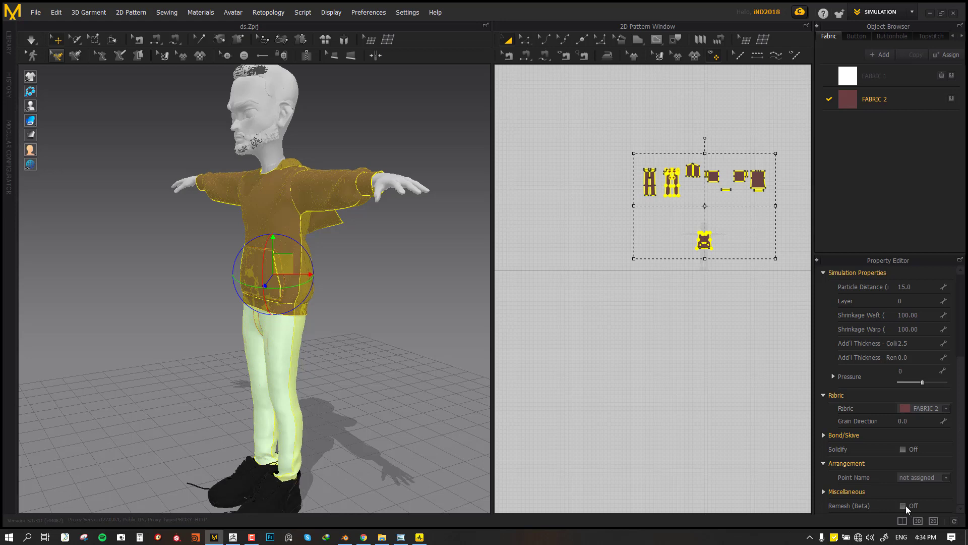
left_click(903, 506)
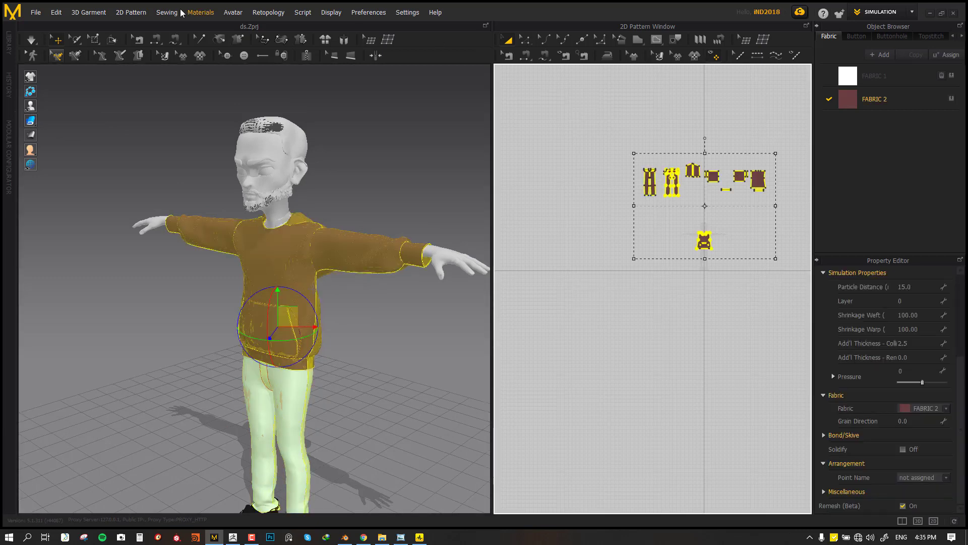
- Export the selected hoodie as OBJ over 12.obj, as a thin welded single object
left_click(39, 12)
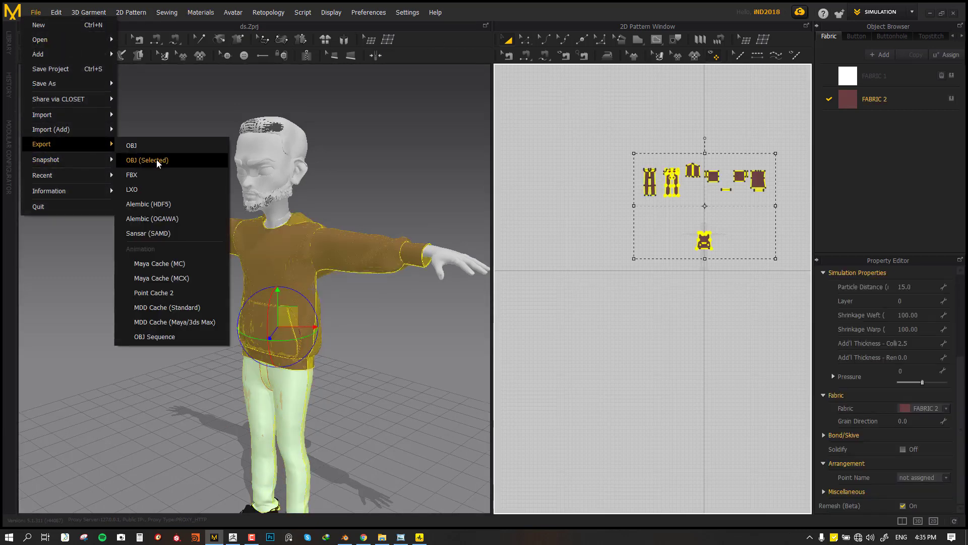
left_click(147, 159)
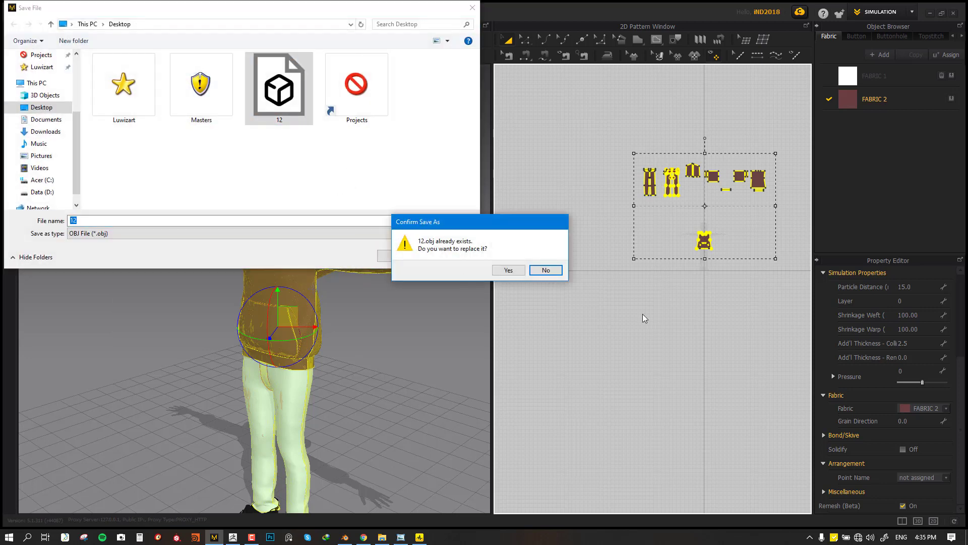
left_click(508, 271)
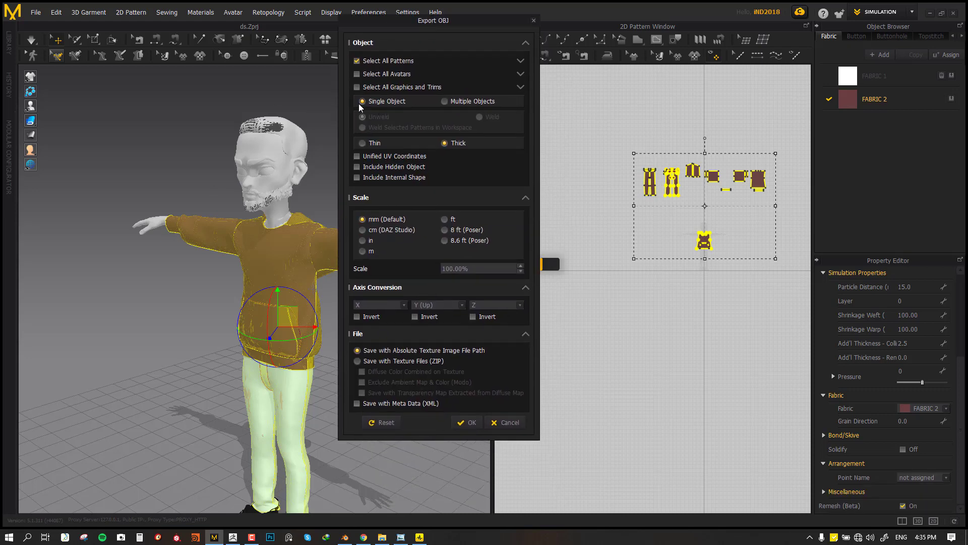
mouse_move(438, 152)
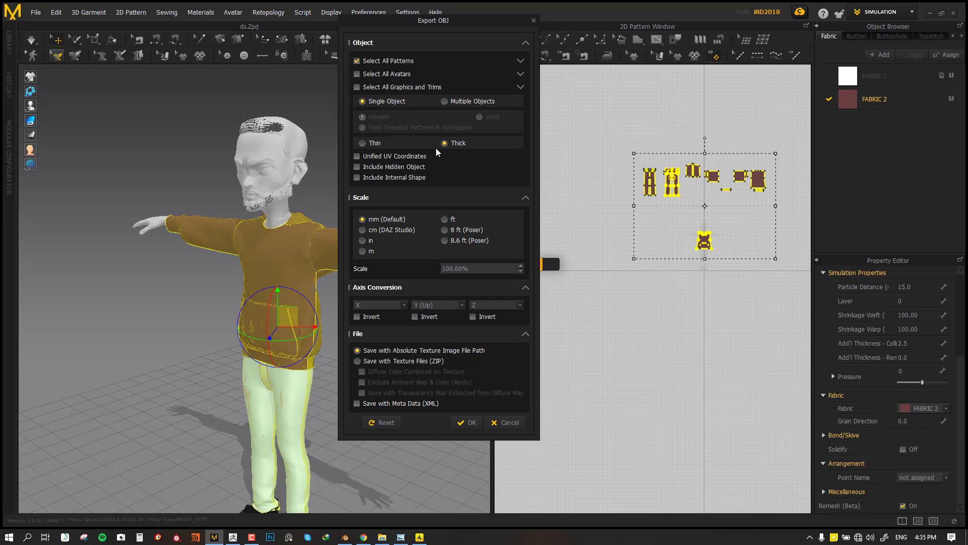
left_click(357, 117)
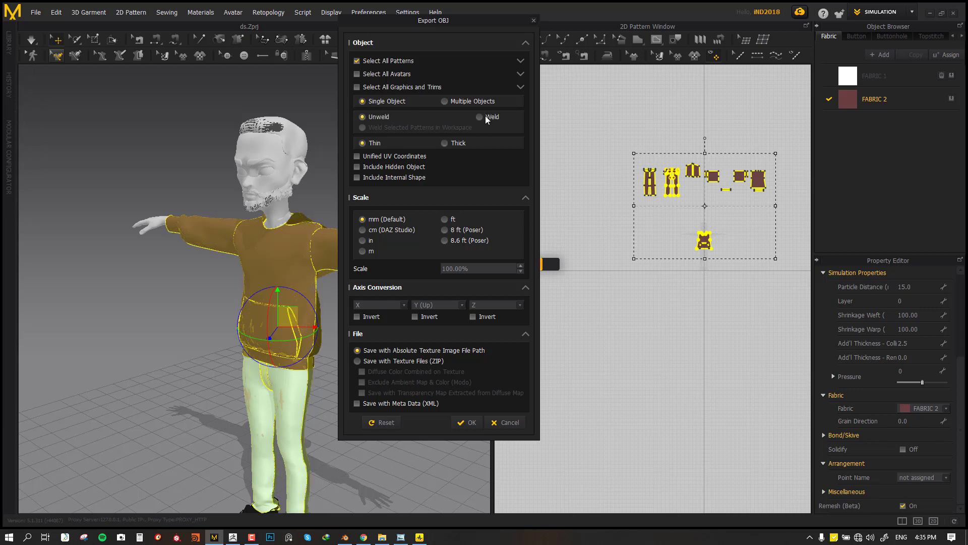
left_click(481, 117)
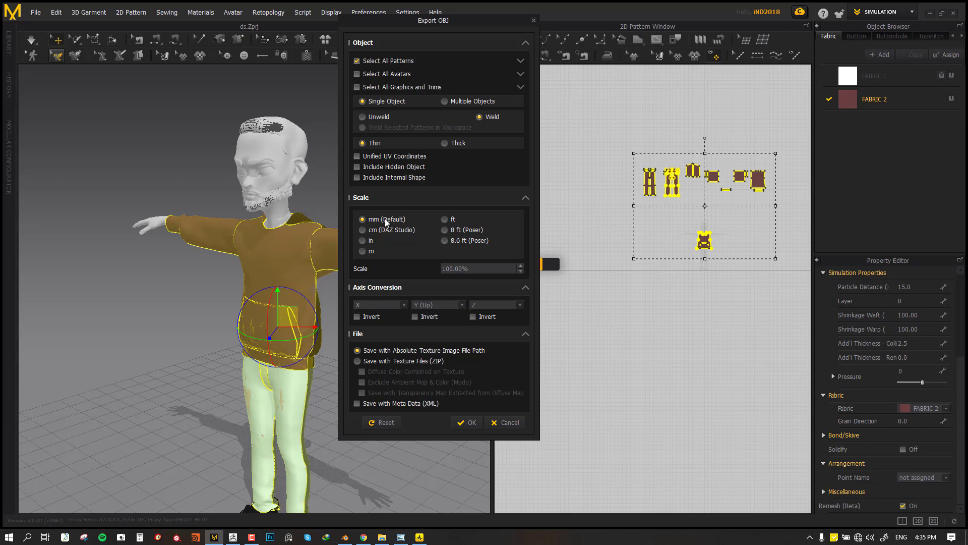
mouse_move(492, 236)
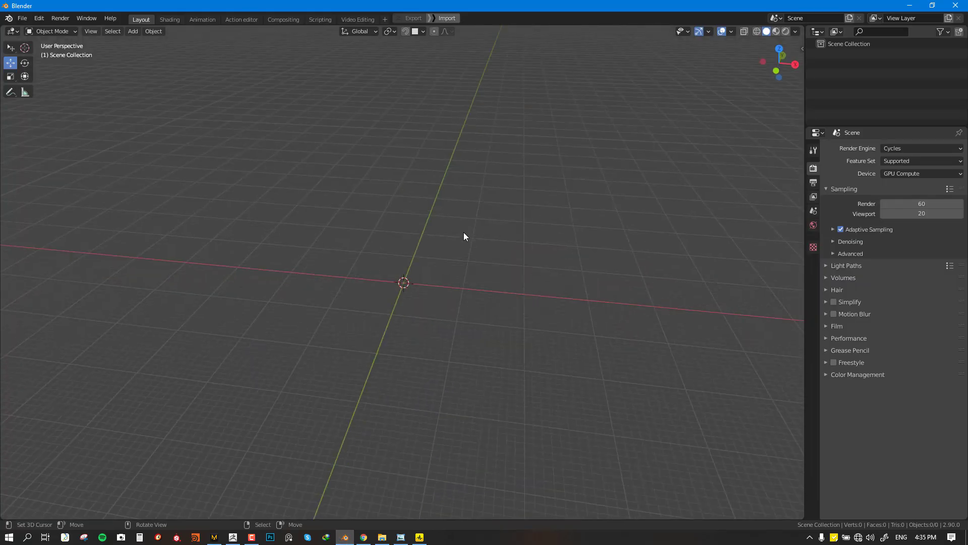
- Import 12.obj from the Desktop as Wavefront OBJ and enter edit mode on it
left_click(22, 18)
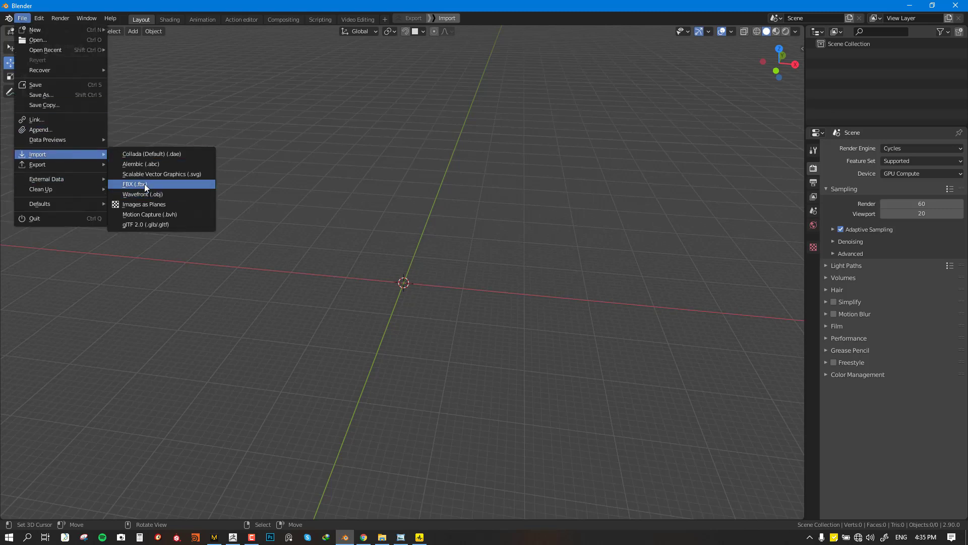
left_click(144, 195)
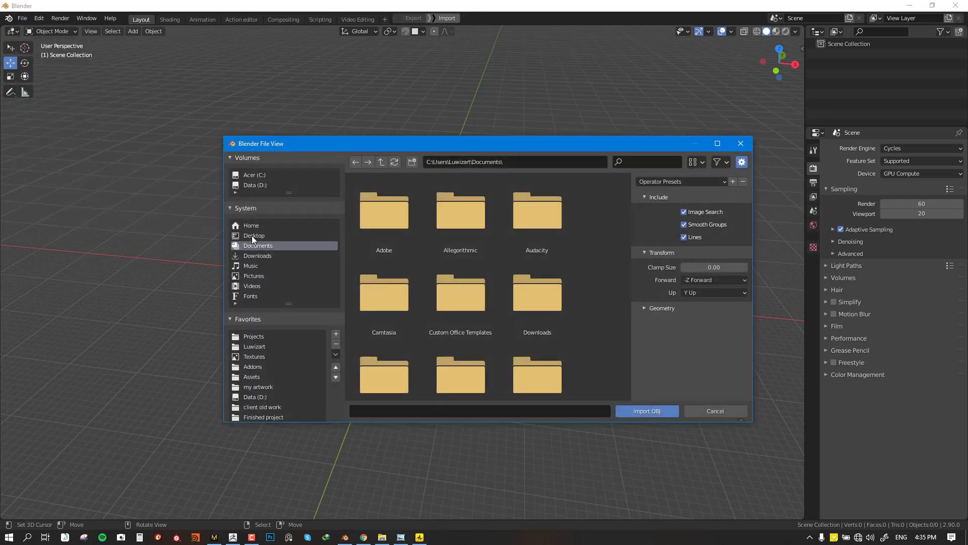
left_click(647, 412)
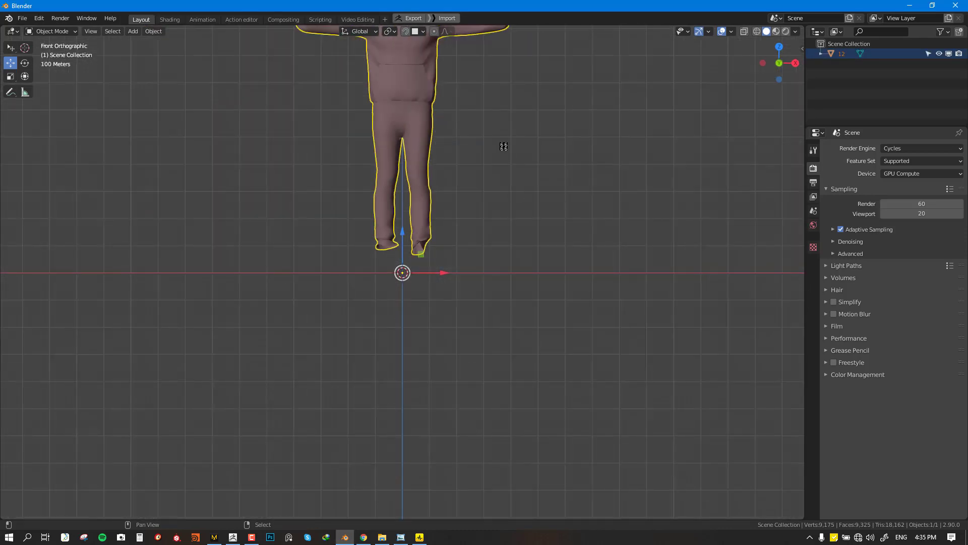
key("Tab")
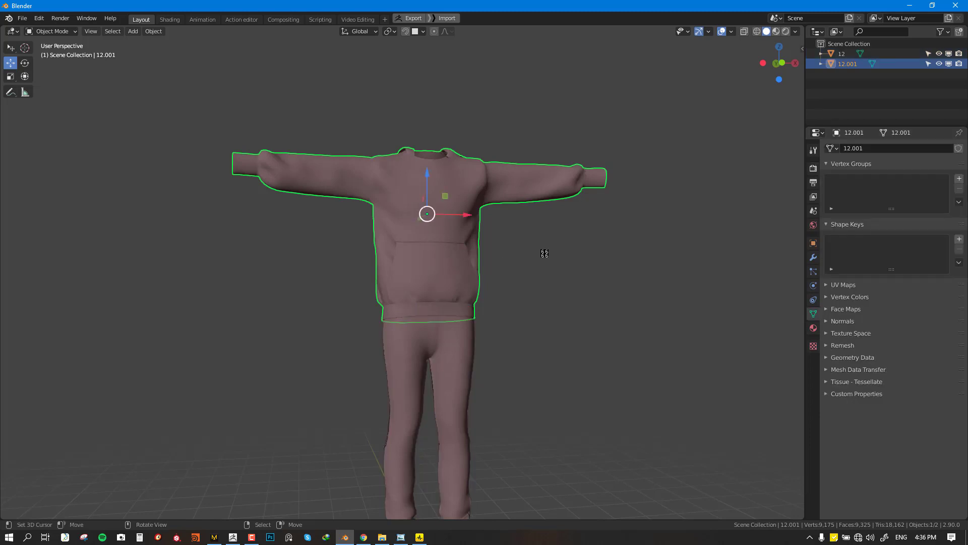
- Inspect the hoodie's quad wireframe in edit mode and view it from several angles
left_click(843, 321)
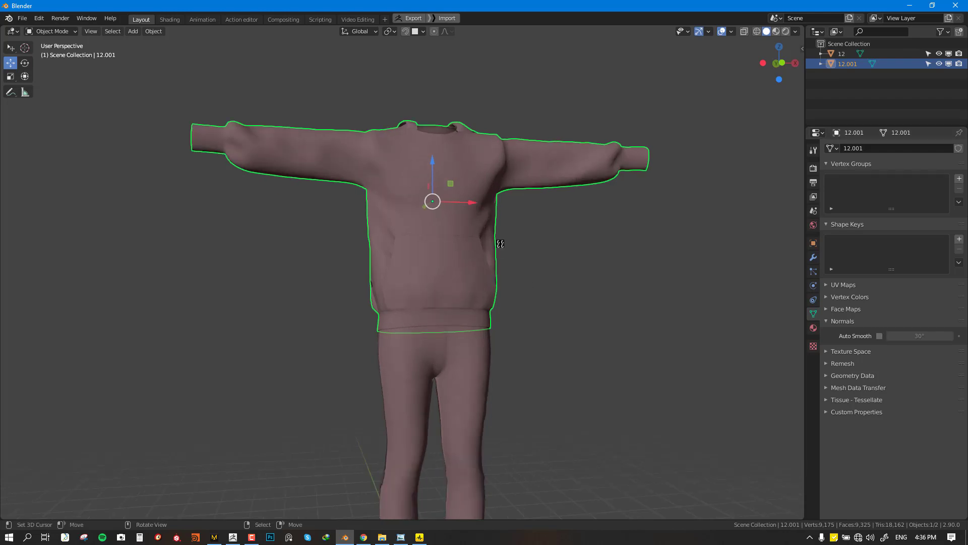
key("Tab")
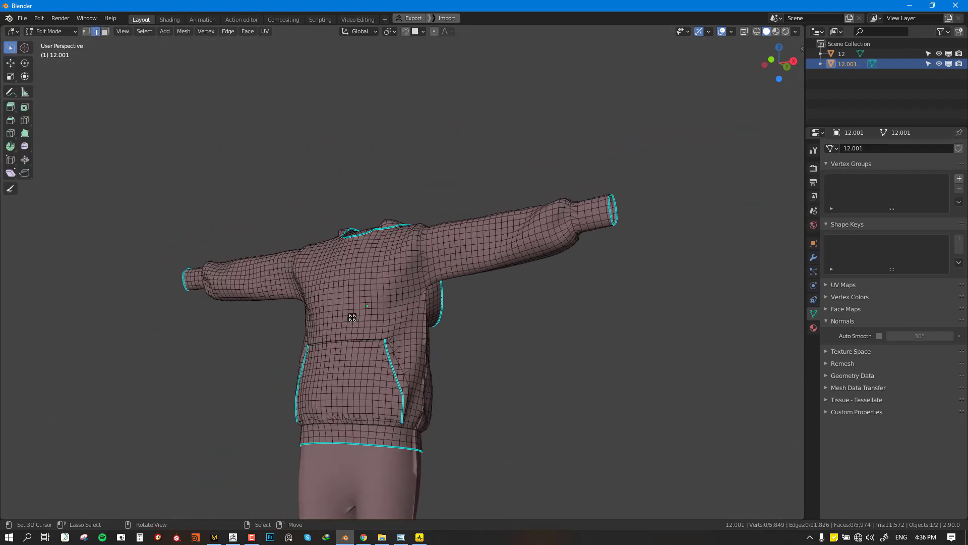
key("Tab")
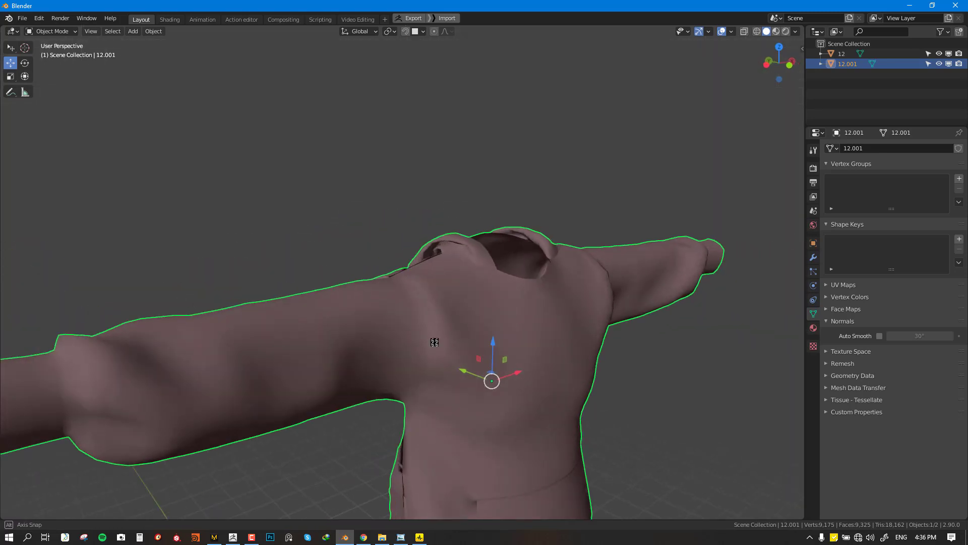
key("Tab")
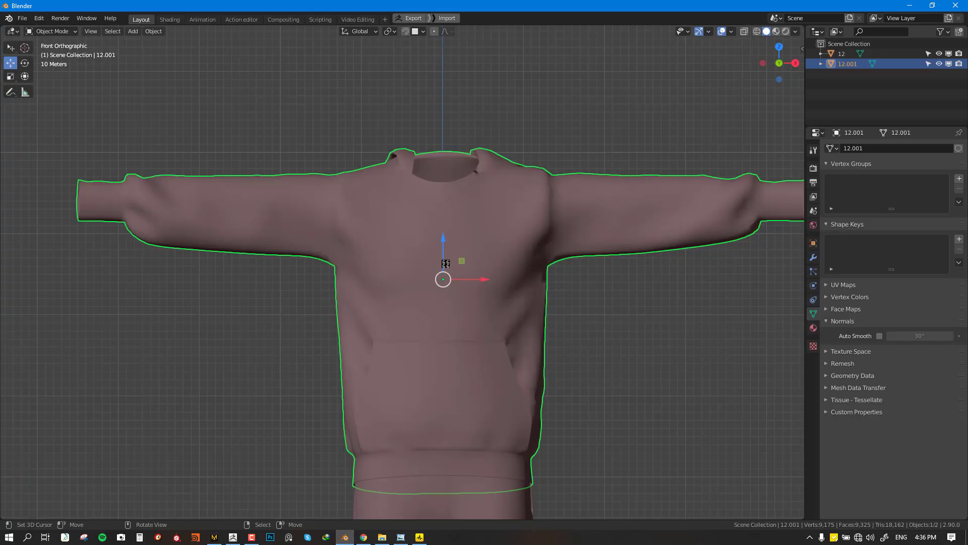
left_click_drag(443, 278, 538, 315)
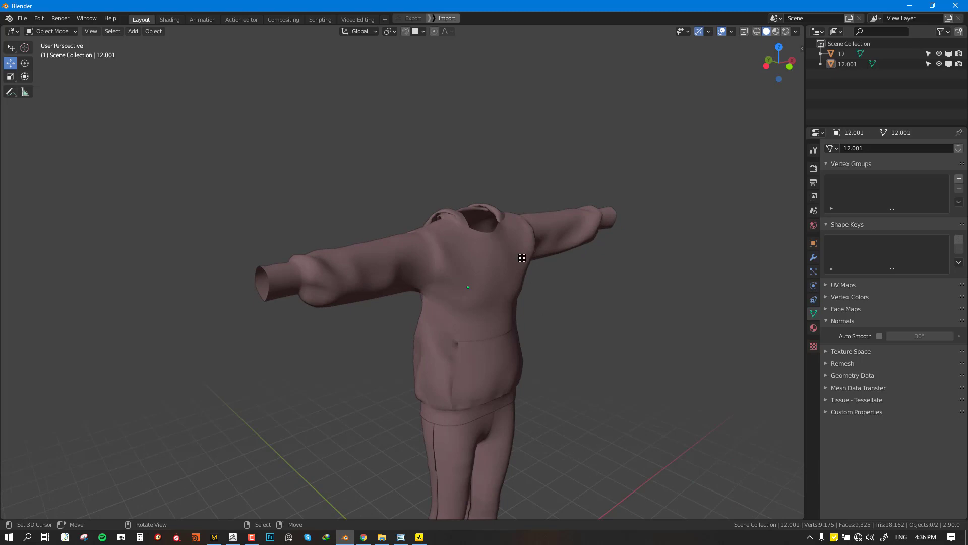
key("KP_1")
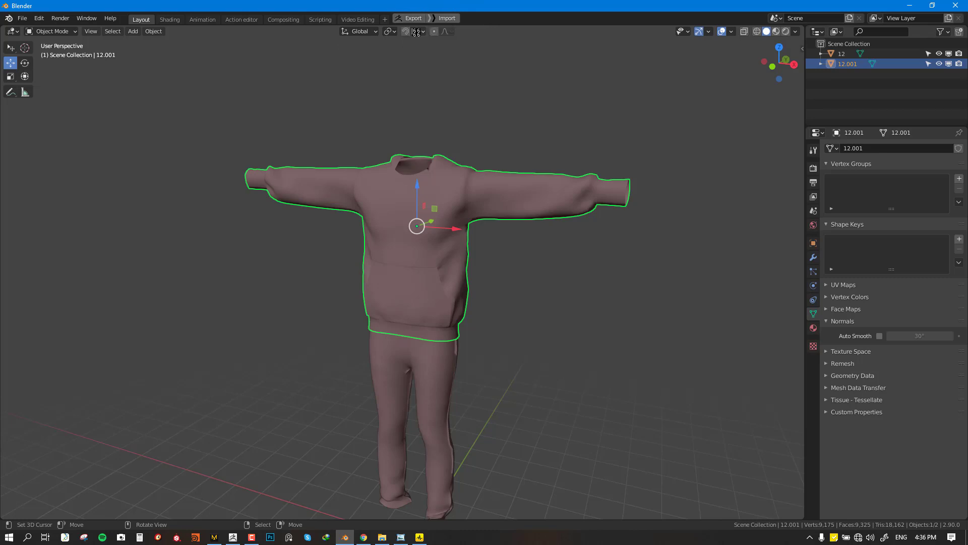
mouse_move(414, 18)
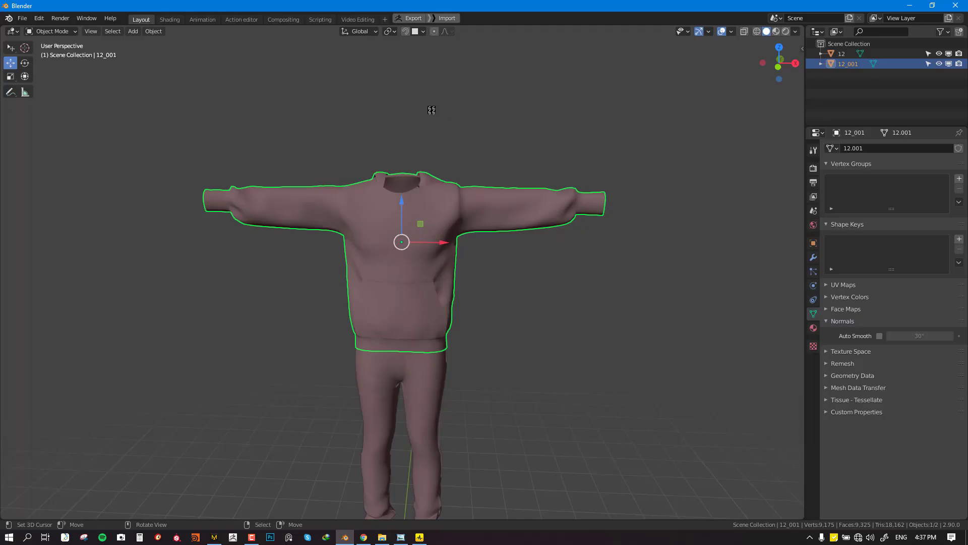
mouse_move(536, 245)
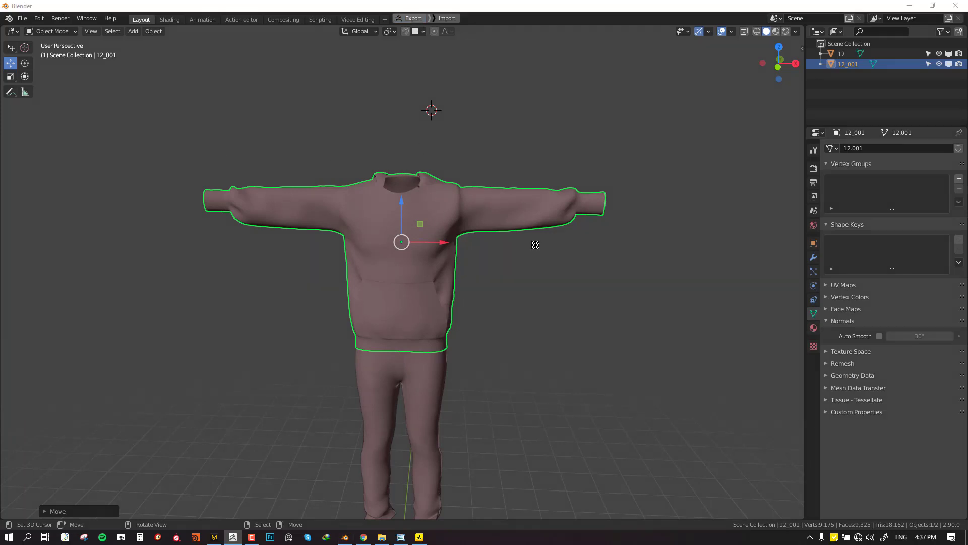
mouse_move(629, 107)
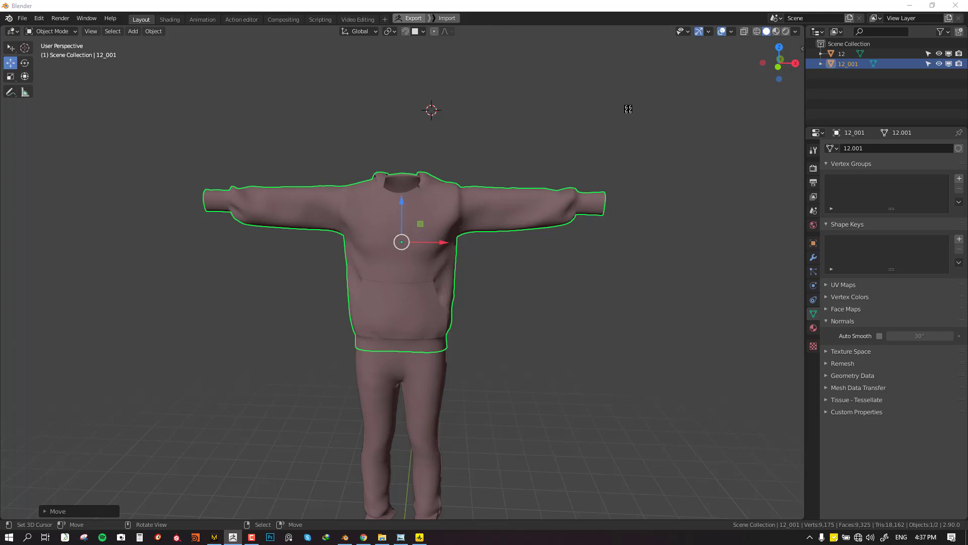
mouse_move(576, 254)
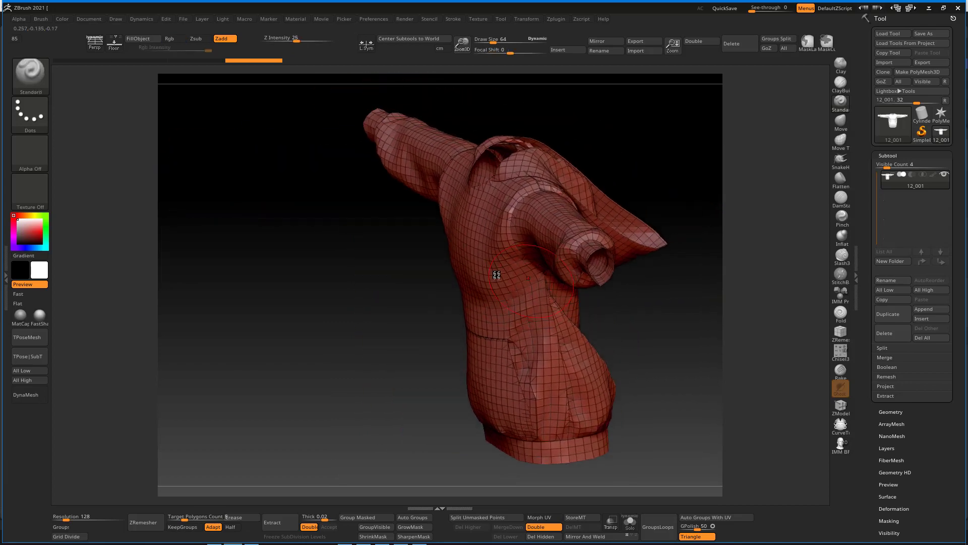
- Split the imported hoodie into polygroups from its UV islands with Auto Groups With UV
left_click_drag(497, 274, 640, 262)
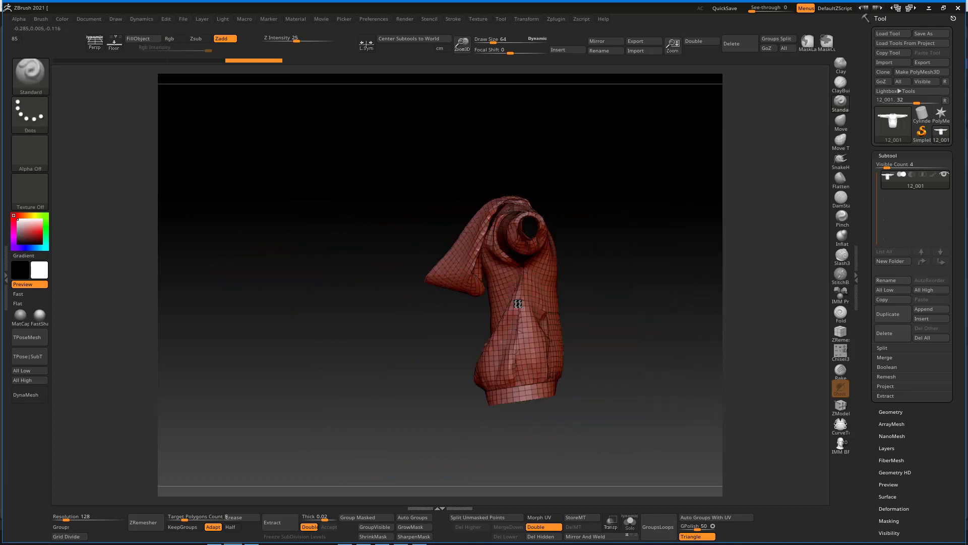
left_click_drag(518, 303, 521, 303)
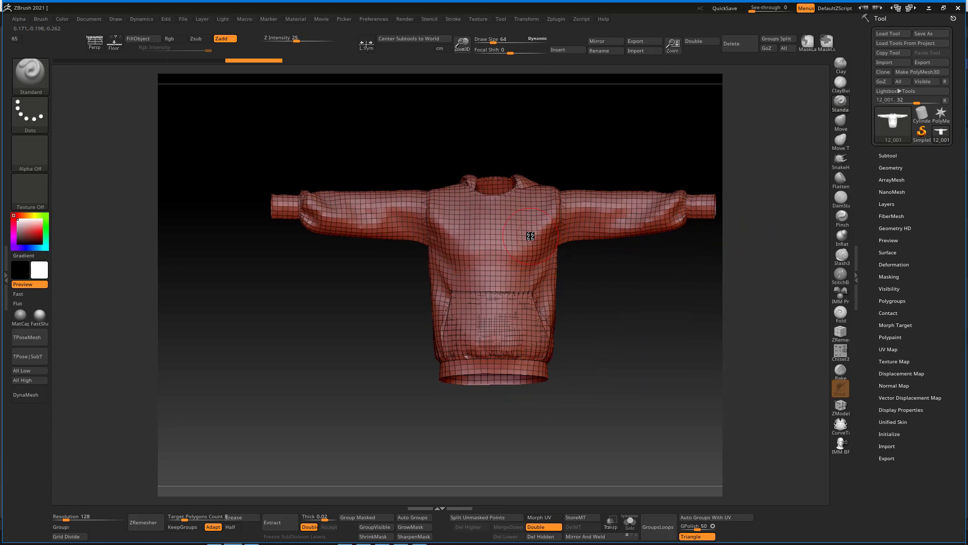
mouse_move(588, 231)
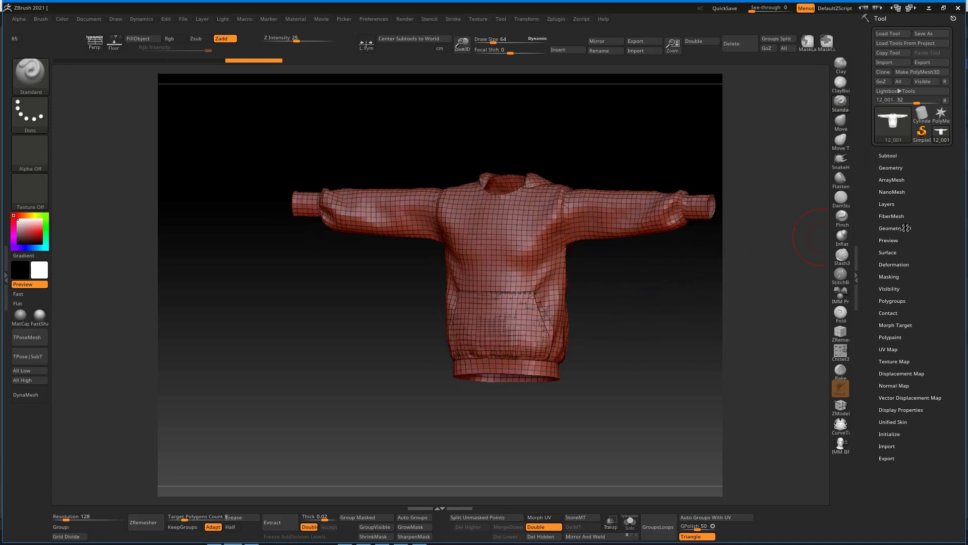
mouse_move(910, 204)
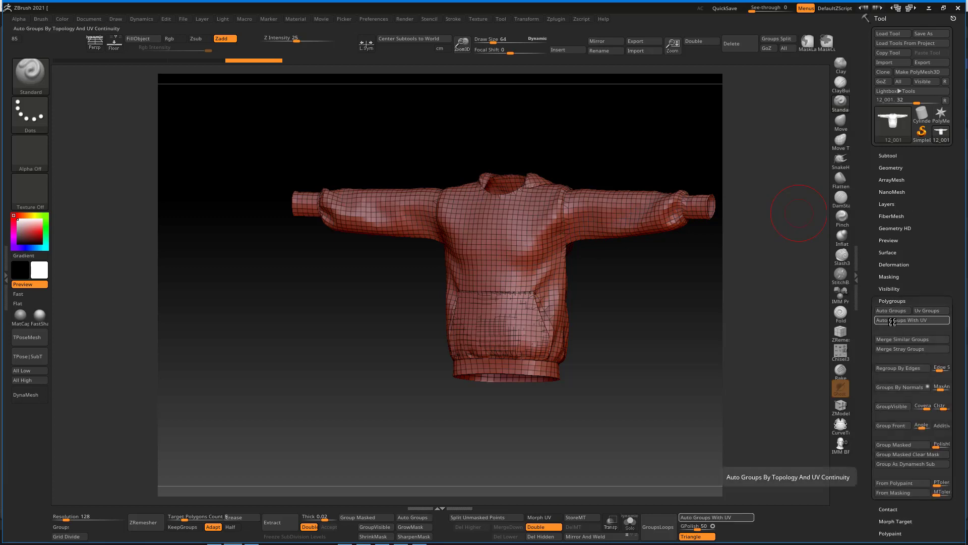
left_click(902, 320)
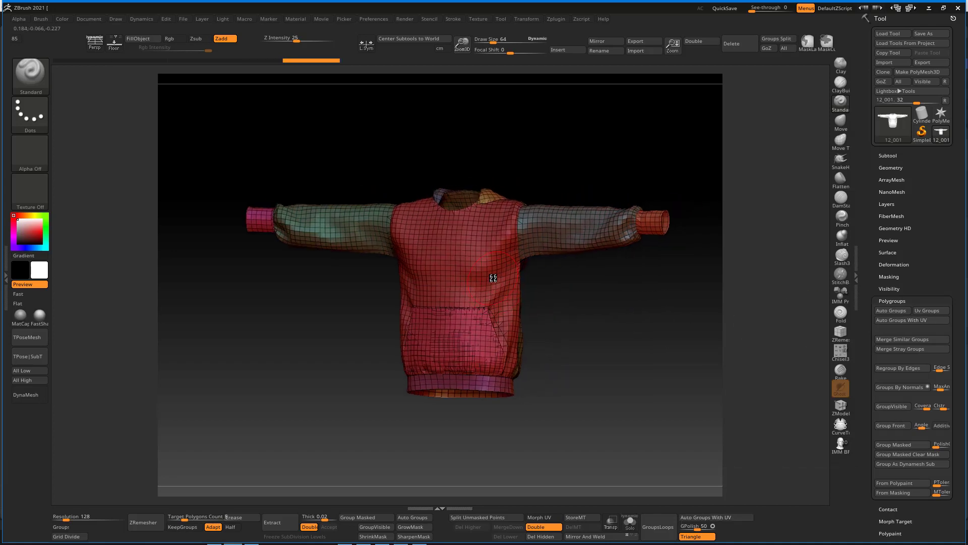
left_click_drag(493, 278, 475, 247)
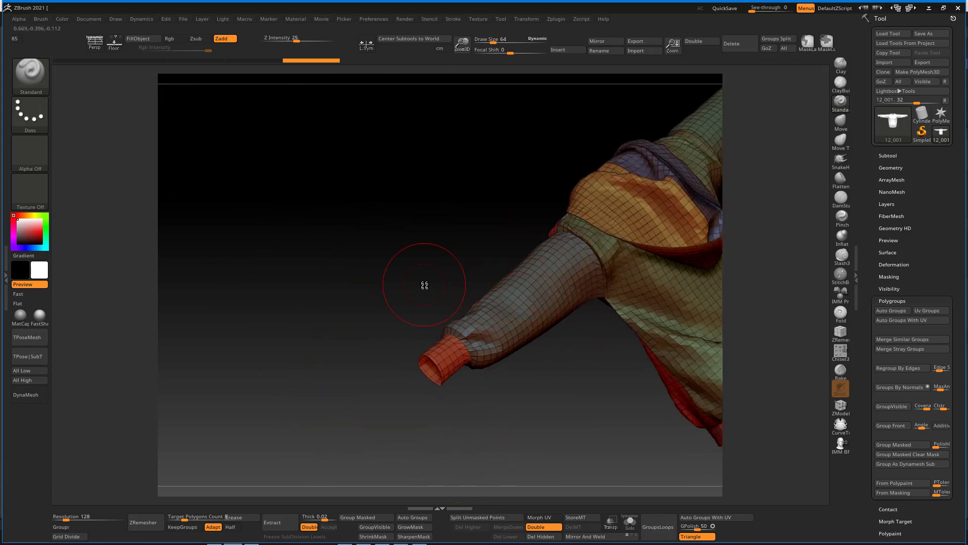
- Compare the panels against Marvelous Designer, then adjust settings in the Geometry subpalette
key("alt+tab")
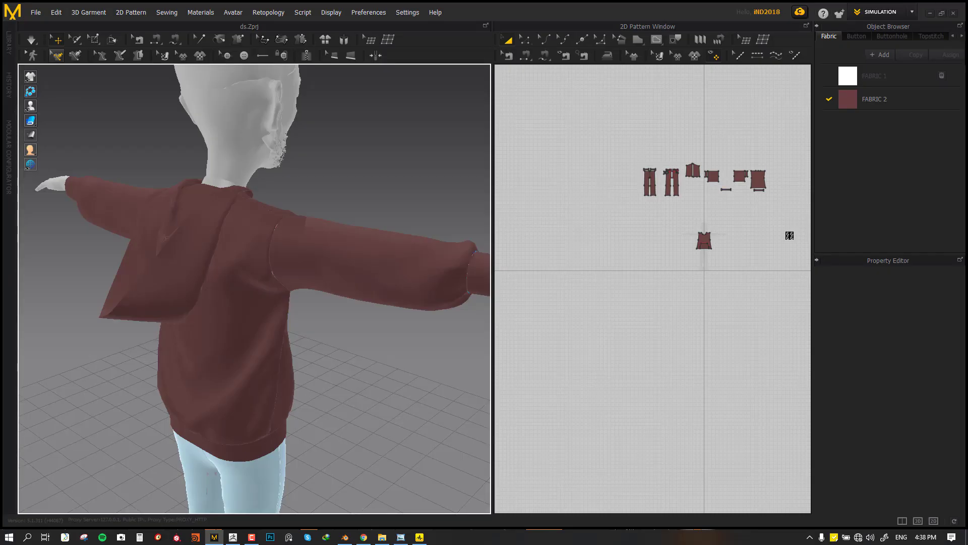
left_click(206, 536)
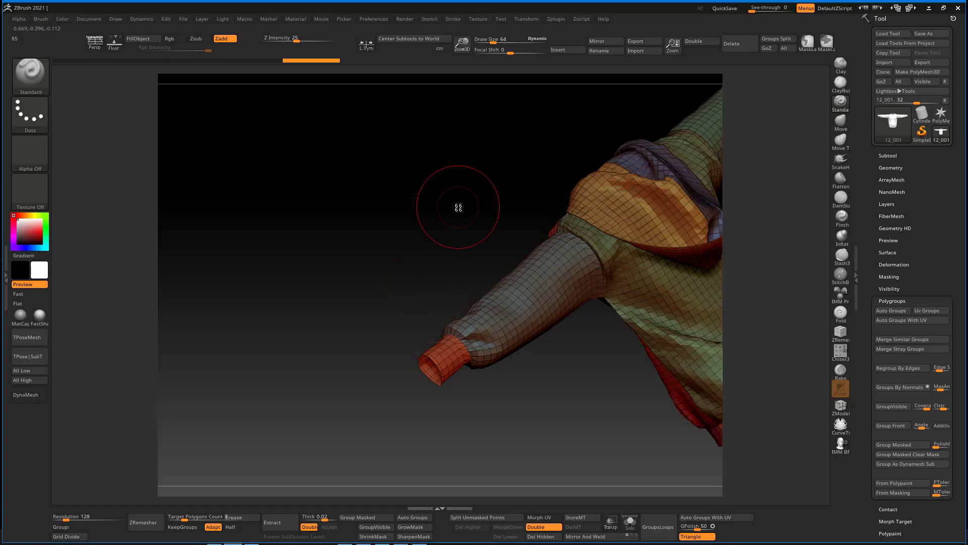
left_click_drag(457, 207, 622, 313)
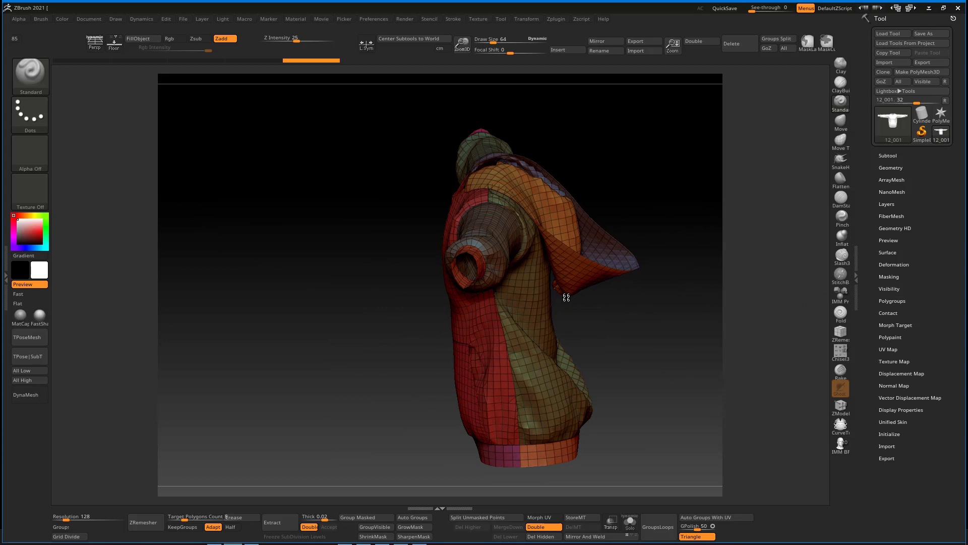
left_click_drag(565, 297, 797, 192)
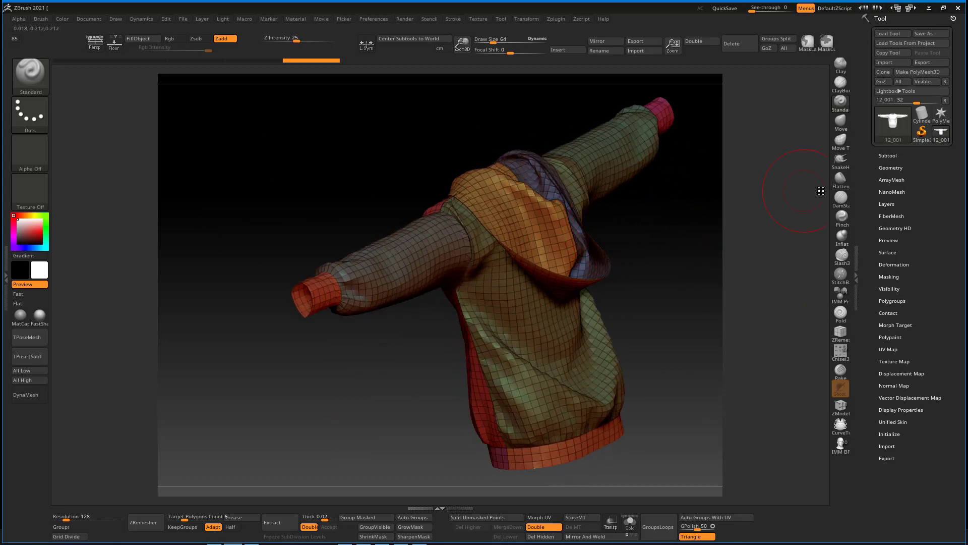
left_click(892, 168)
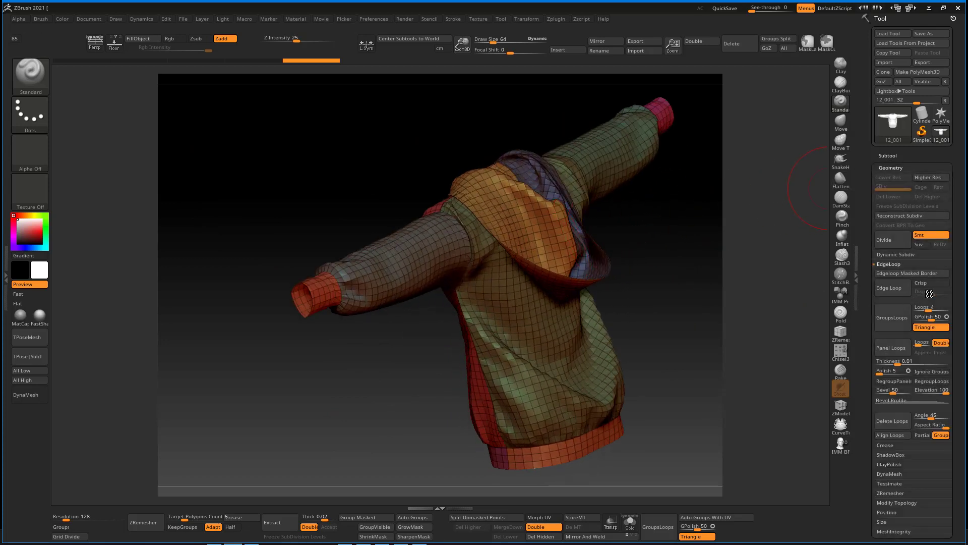
left_click(888, 287)
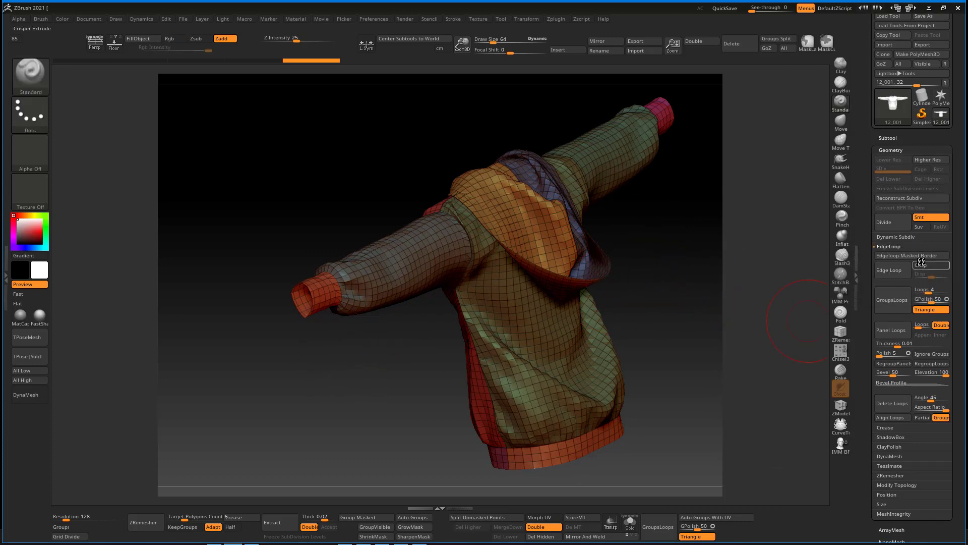
left_click(892, 270)
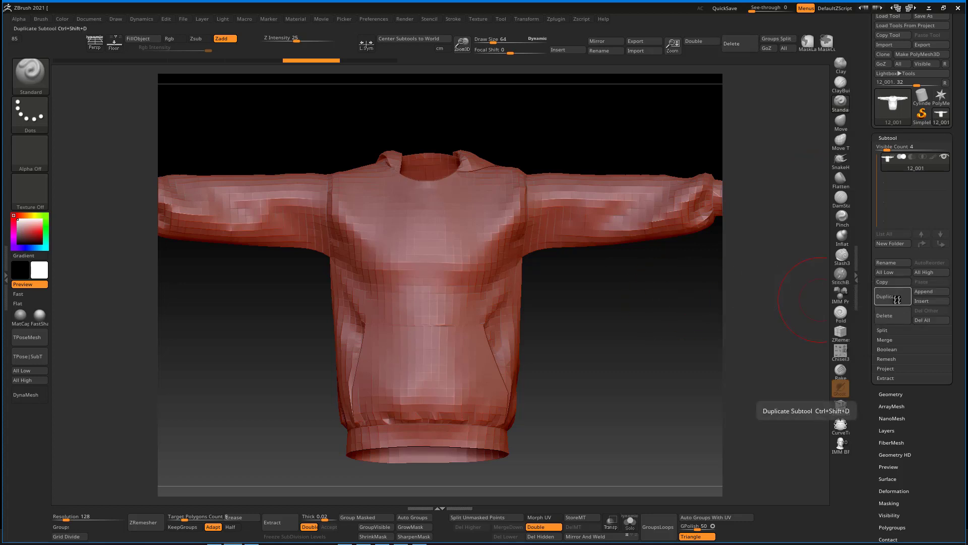
- Duplicate the hoodie subtool
left_click(888, 297)
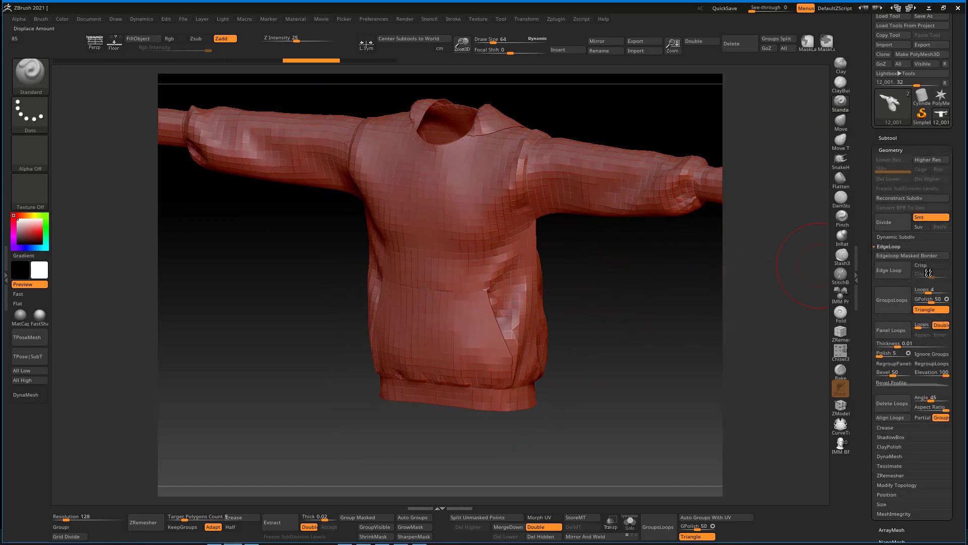
mouse_move(460, 194)
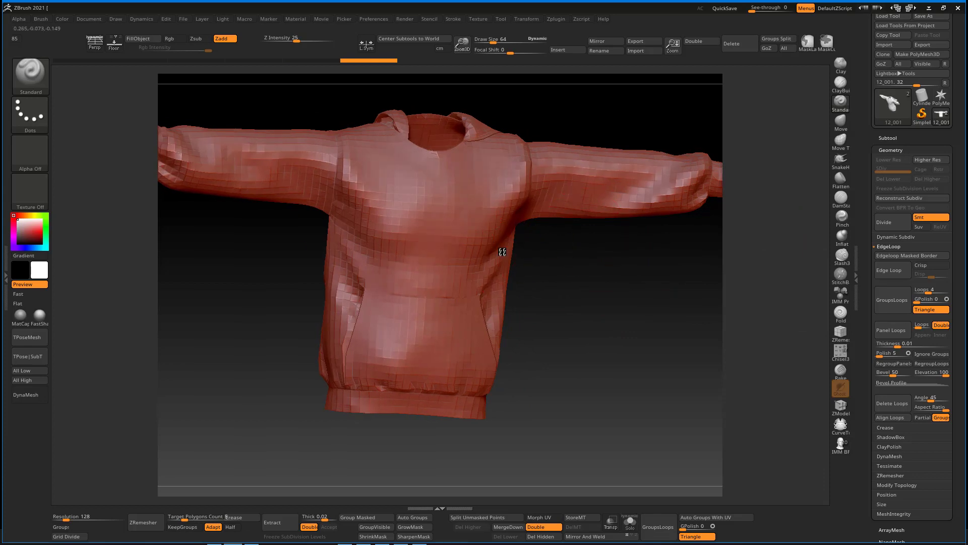
left_click_drag(502, 252, 543, 283)
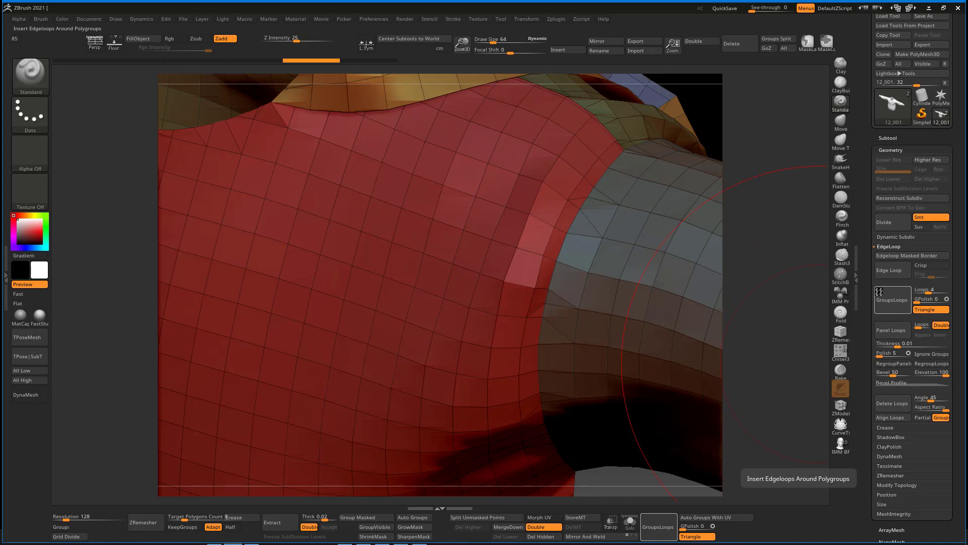
left_click(931, 288)
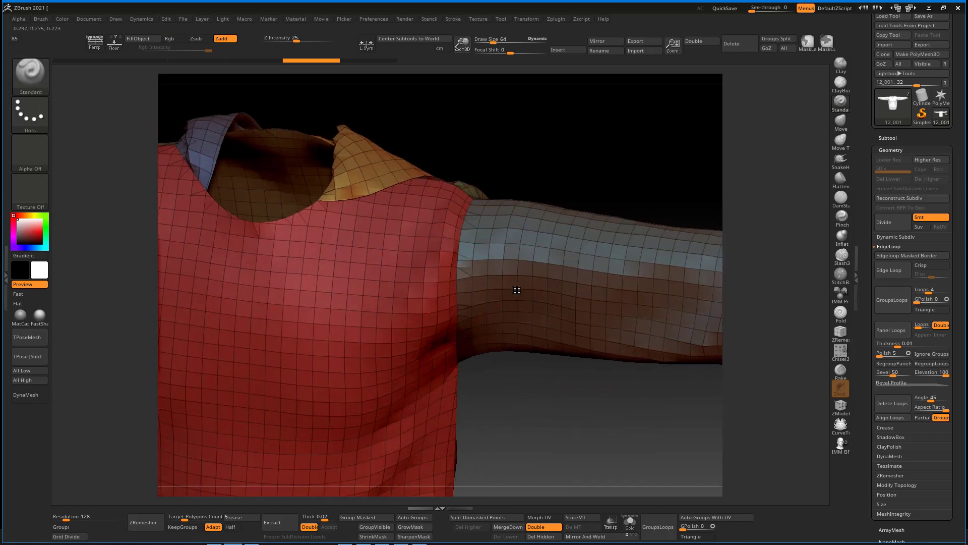
left_click_drag(515, 291, 523, 271)
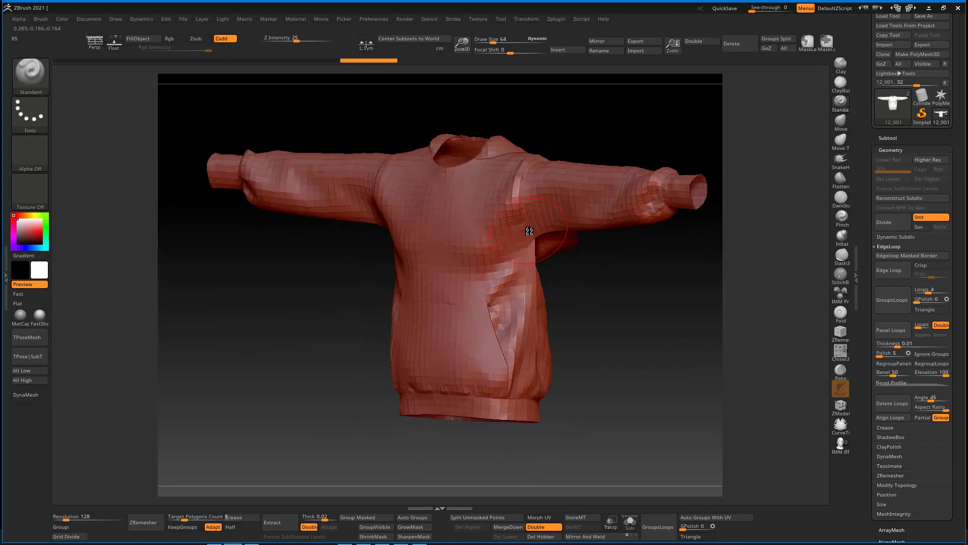
left_click_drag(529, 230, 521, 178)
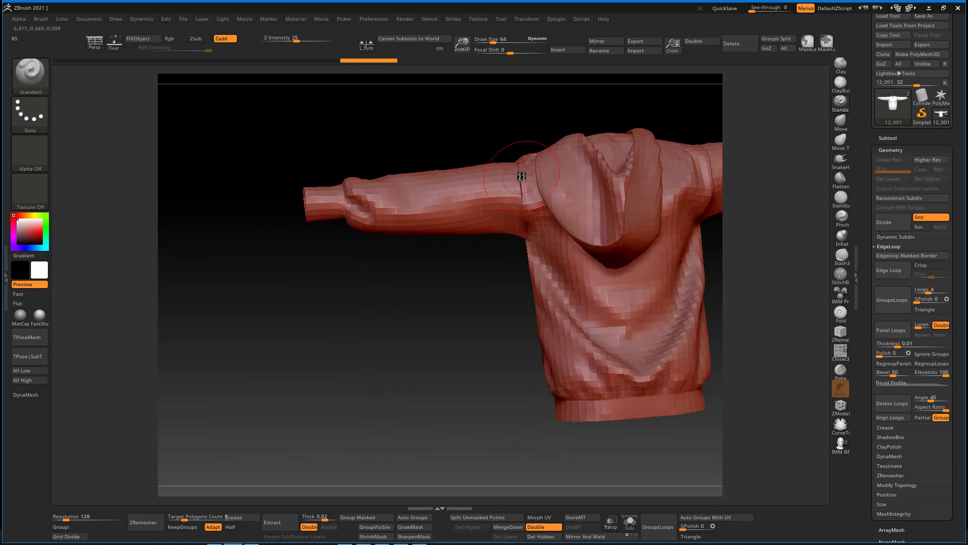
left_click_drag(522, 177, 573, 260)
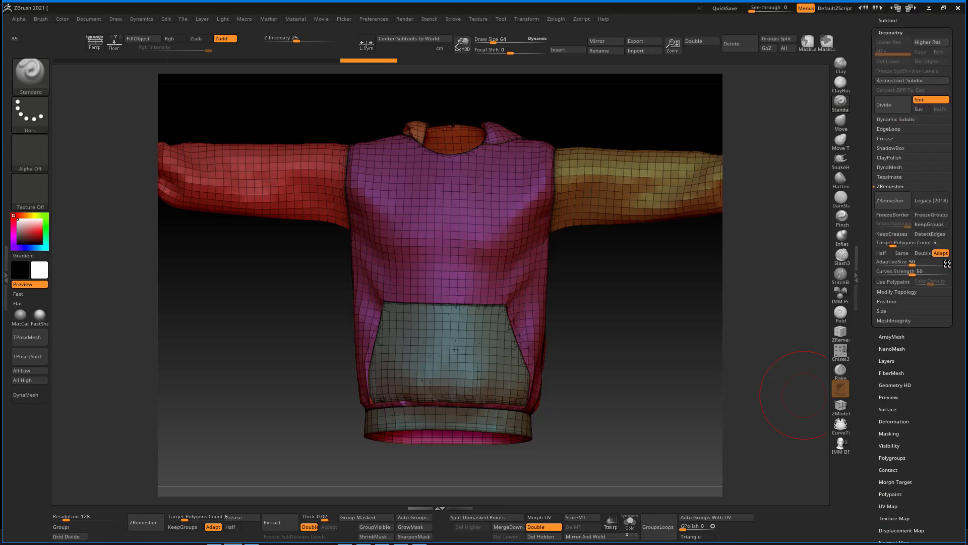
mouse_move(916, 261)
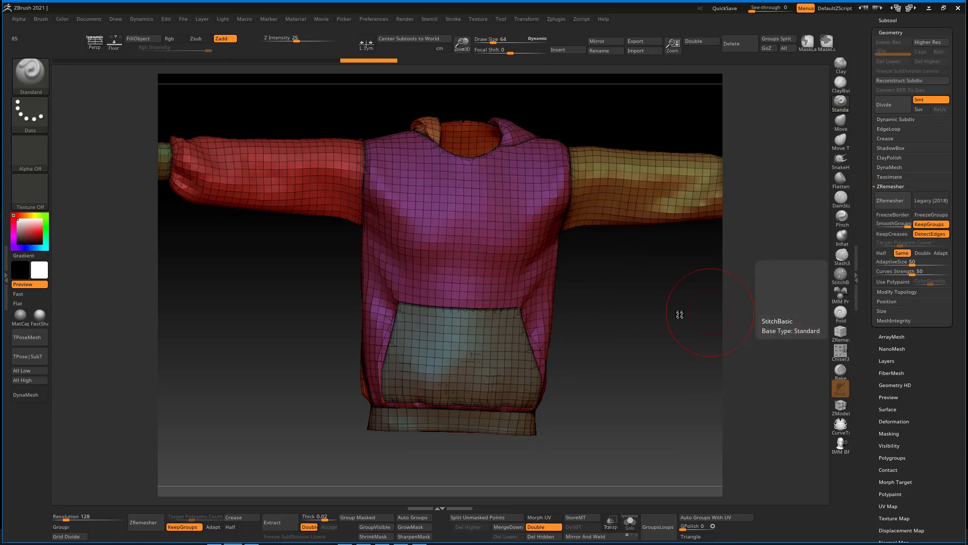
- Run ZRemesher repeatedly with KeepGroups and Same polygon count on the hoodie
left_click(889, 200)
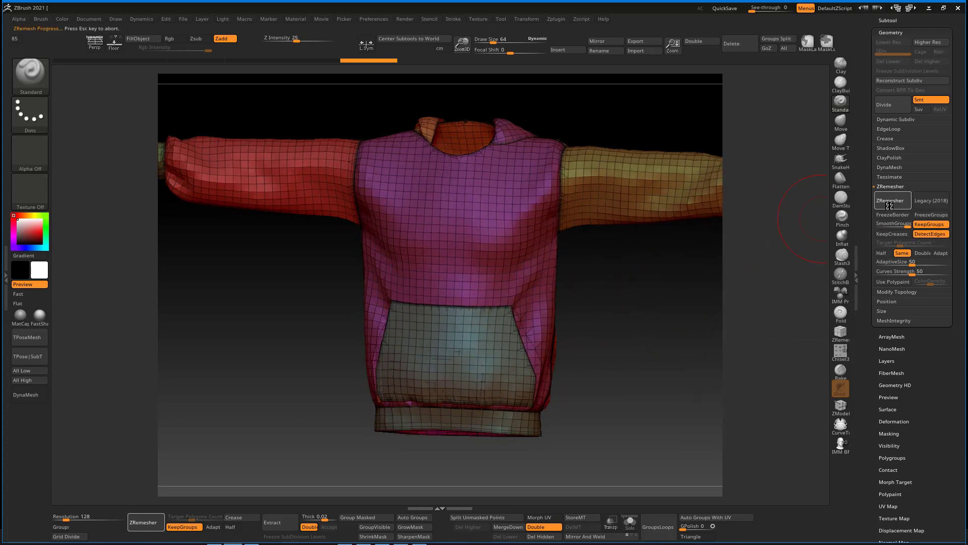
mouse_move(502, 293)
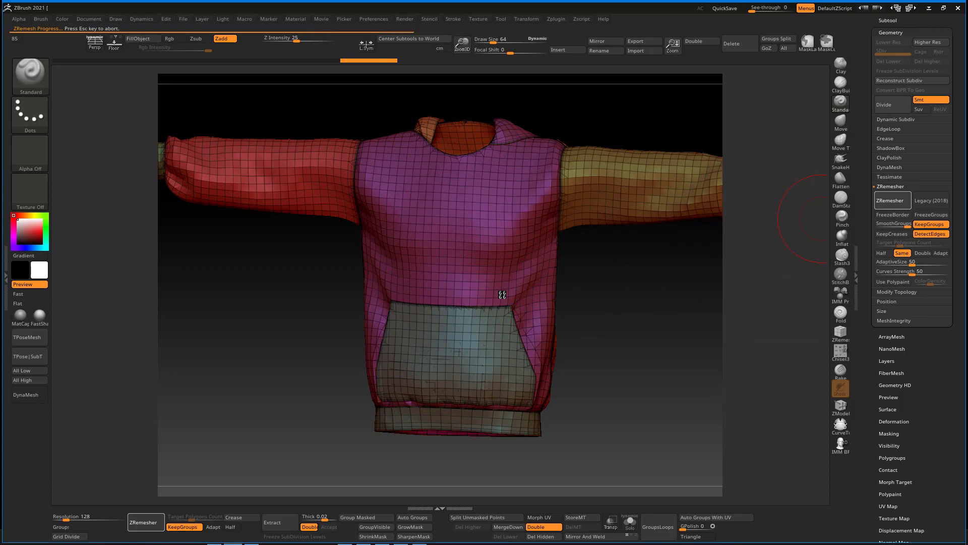
left_click(890, 200)
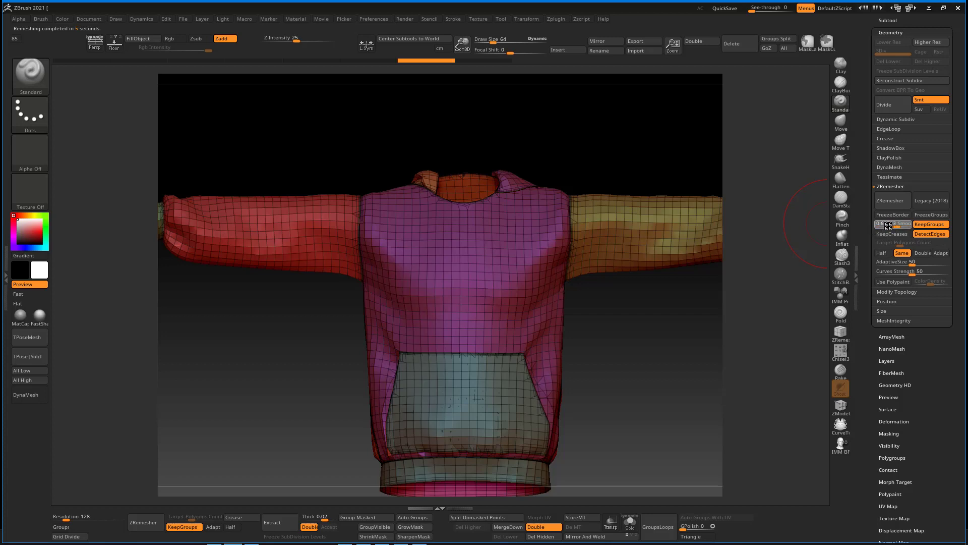
left_click(890, 200)
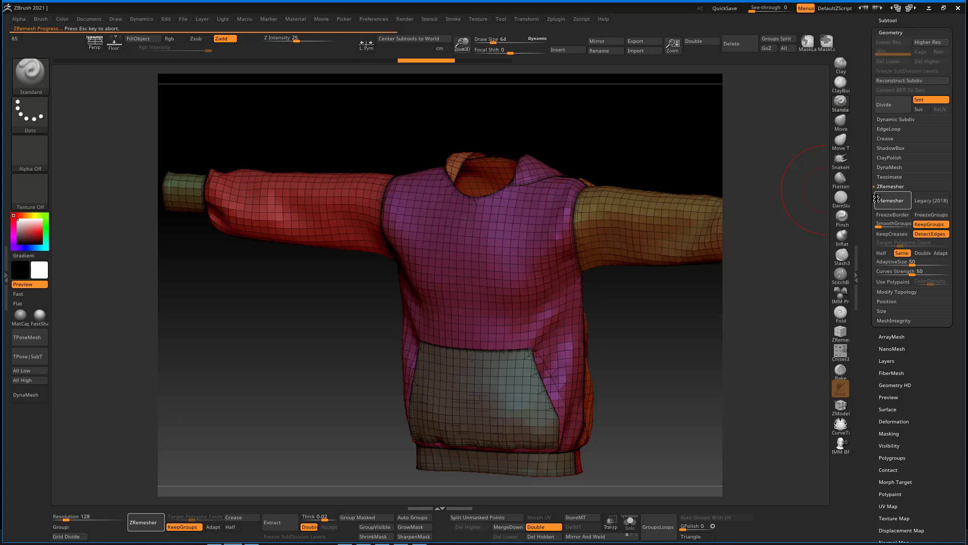
left_click(893, 200)
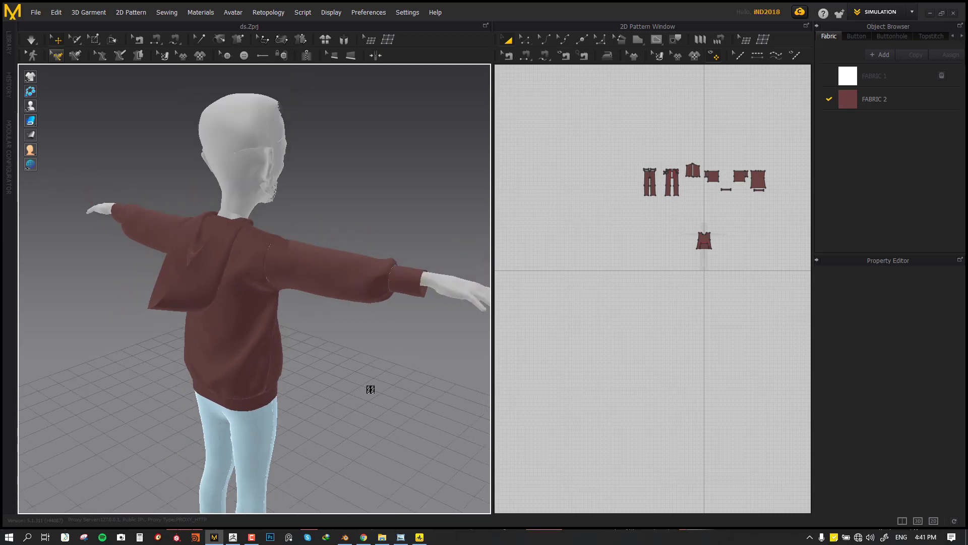
mouse_move(345, 378)
type("5")
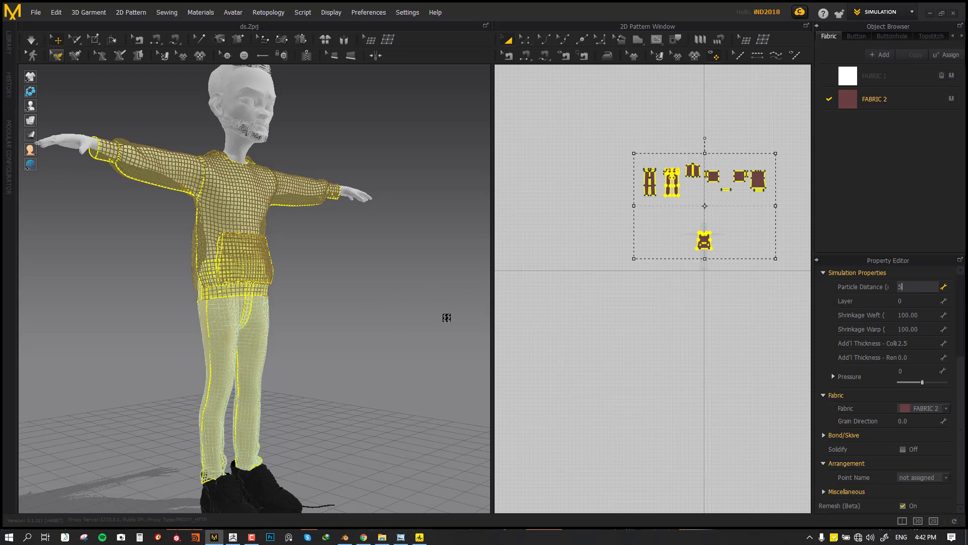
mouse_move(456, 313)
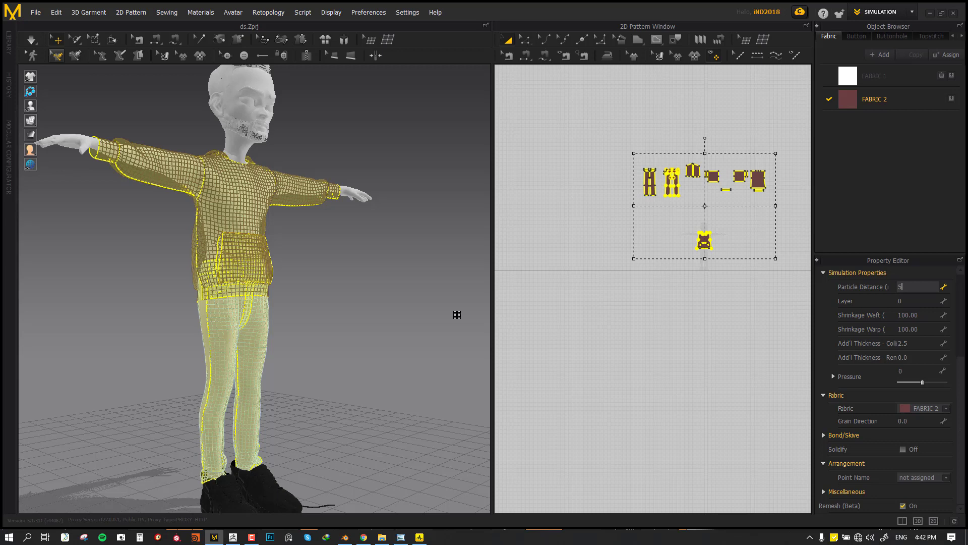
mouse_move(781, 268)
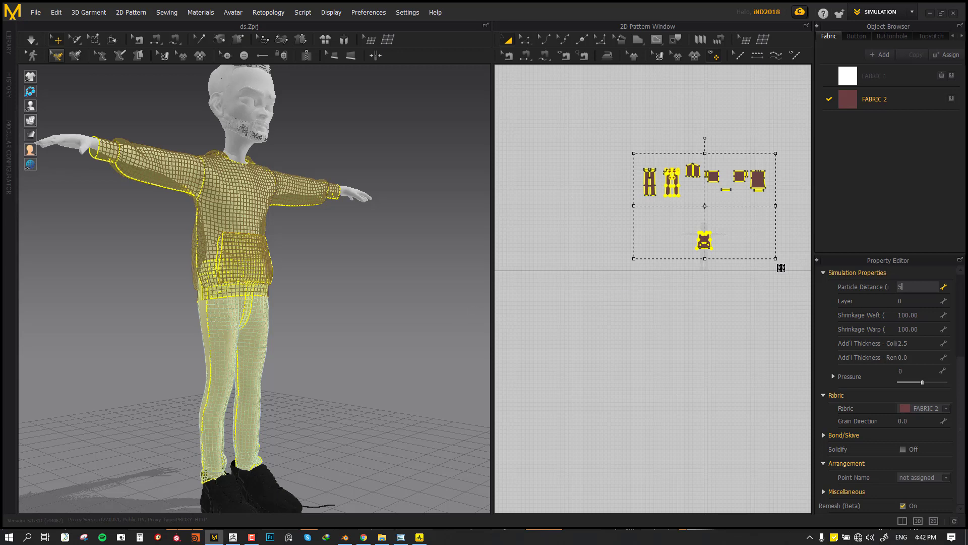
mouse_move(739, 268)
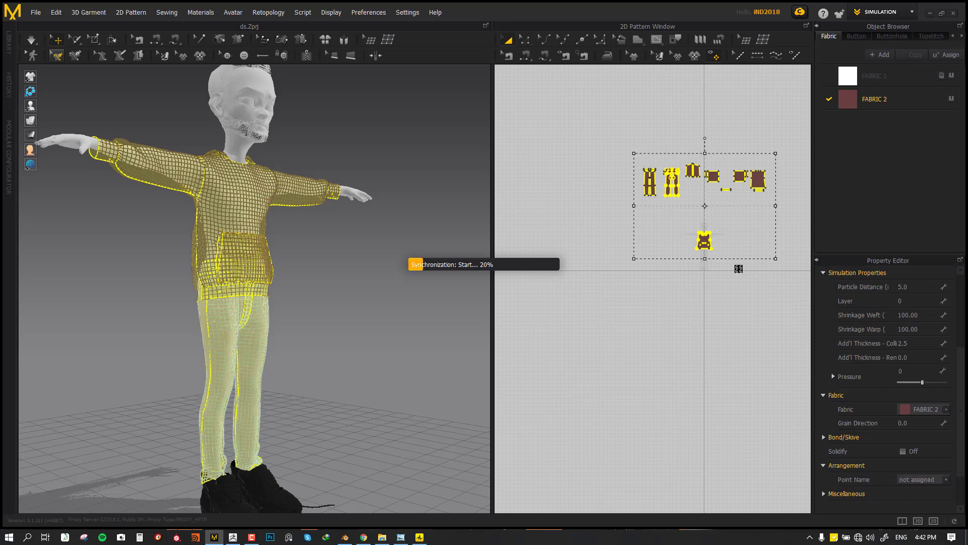
mouse_move(666, 291)
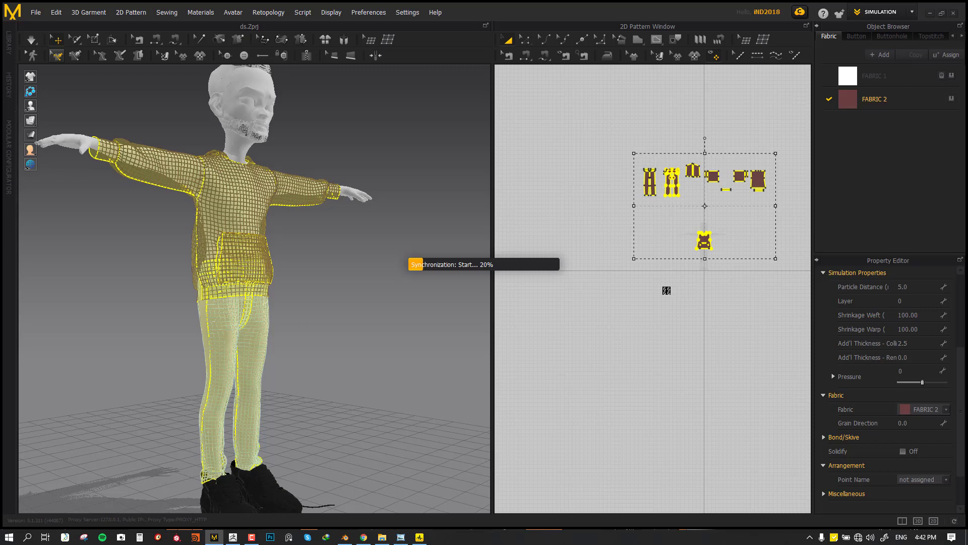
mouse_move(358, 432)
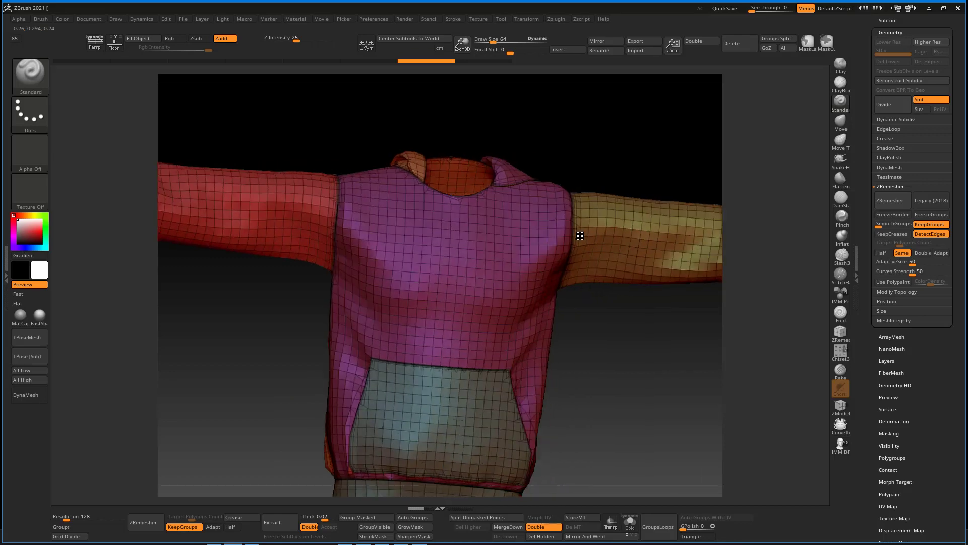
- Unwrap the hoodie with one UV island per polygroup and preview it flattened with Morph UV
left_click_drag(581, 235, 555, 288)
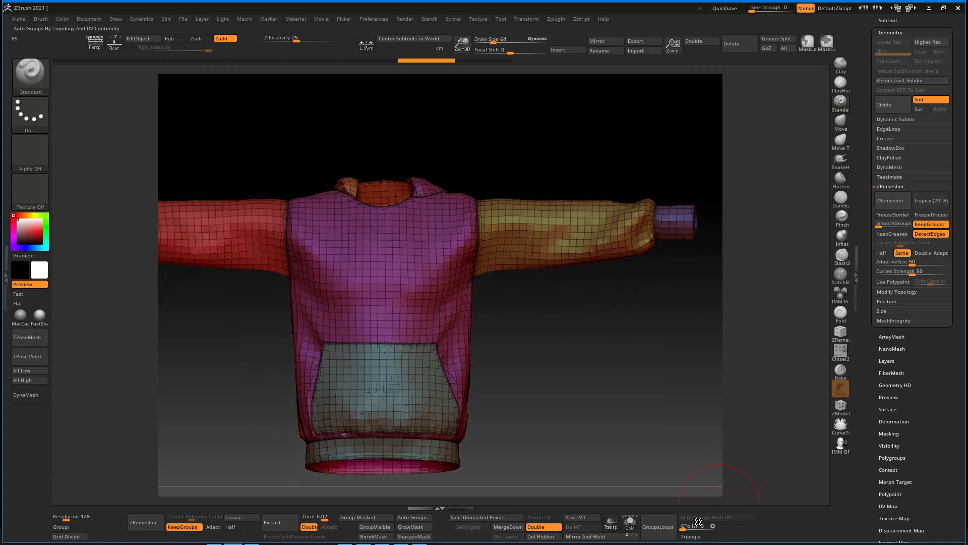
mouse_move(697, 522)
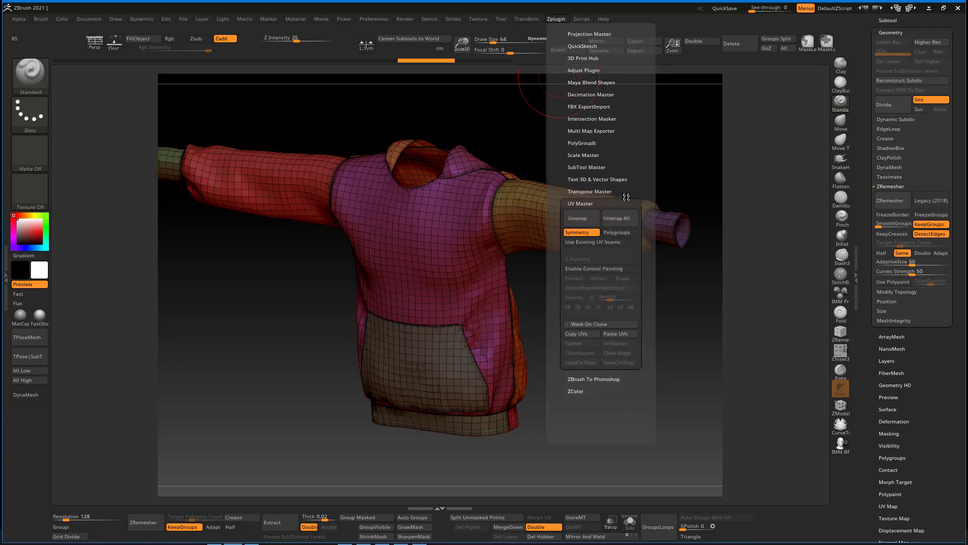
mouse_move(620, 235)
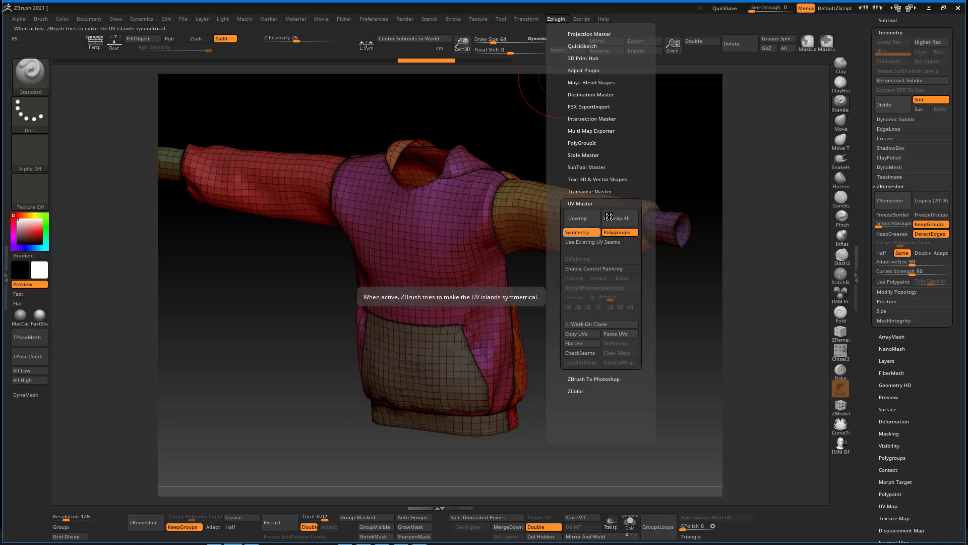
left_click(582, 218)
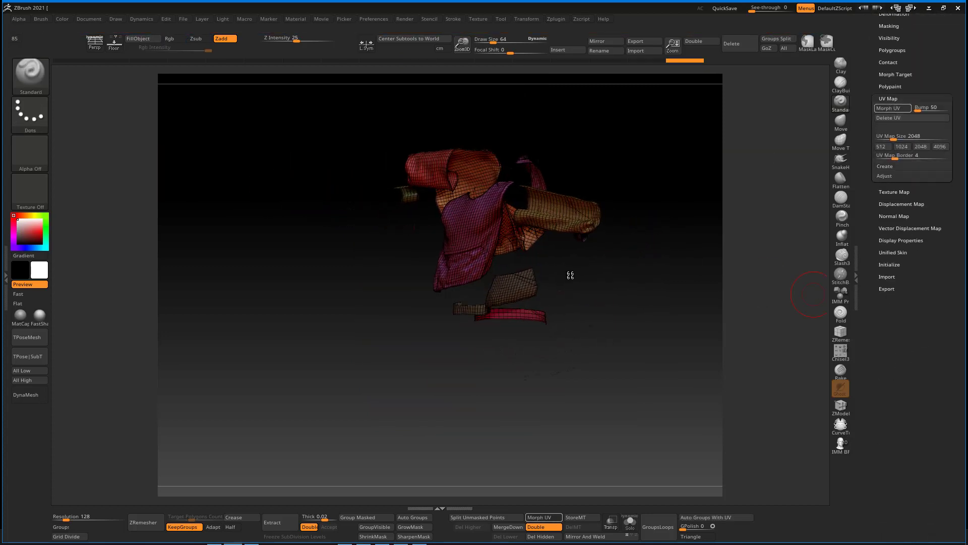
left_click(890, 108)
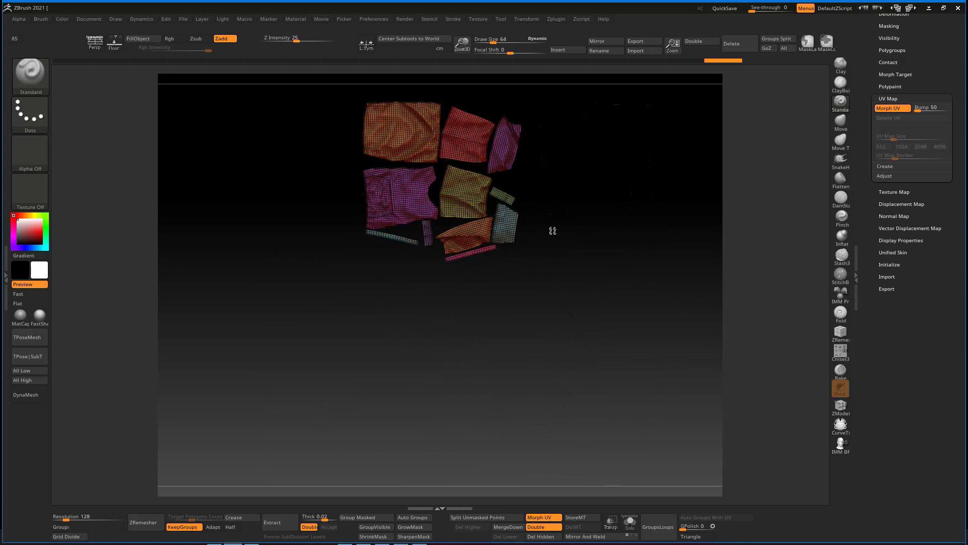
left_click(890, 108)
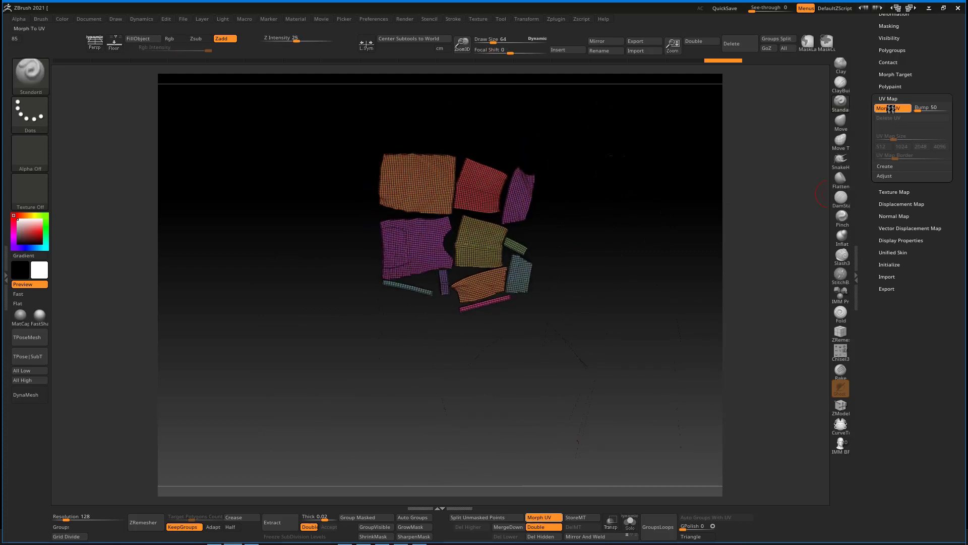
left_click(892, 108)
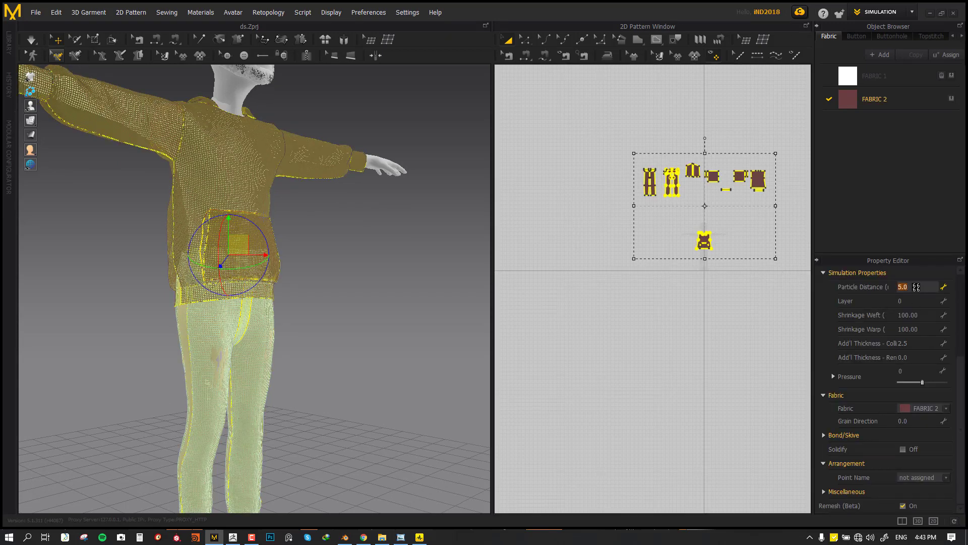
- Set the hoodie patterns' Particle Distance back to 30
type("30")
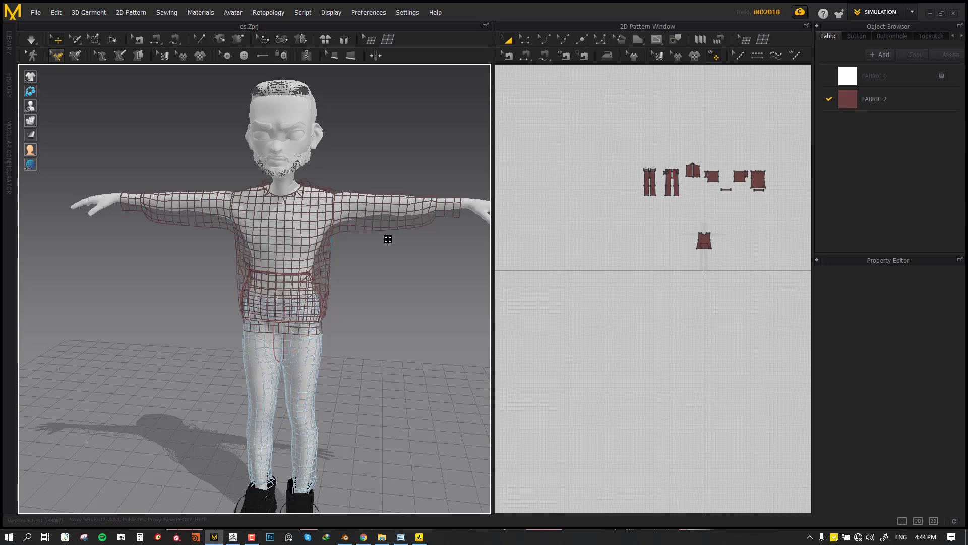
mouse_move(350, 478)
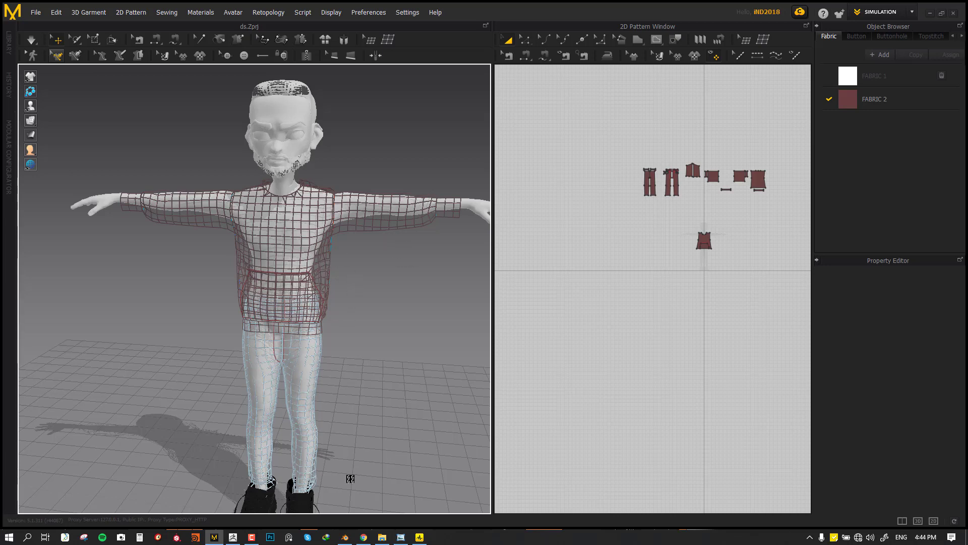
mouse_move(379, 429)
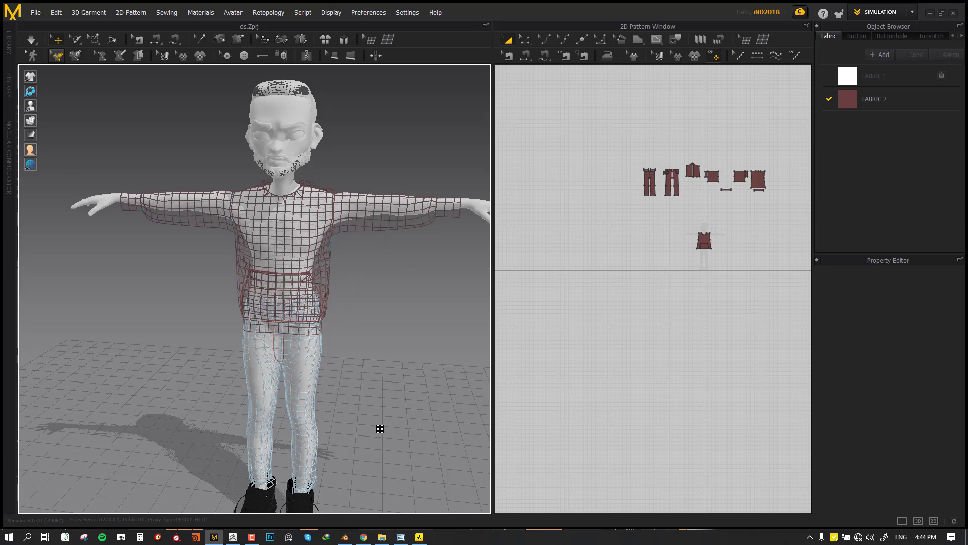